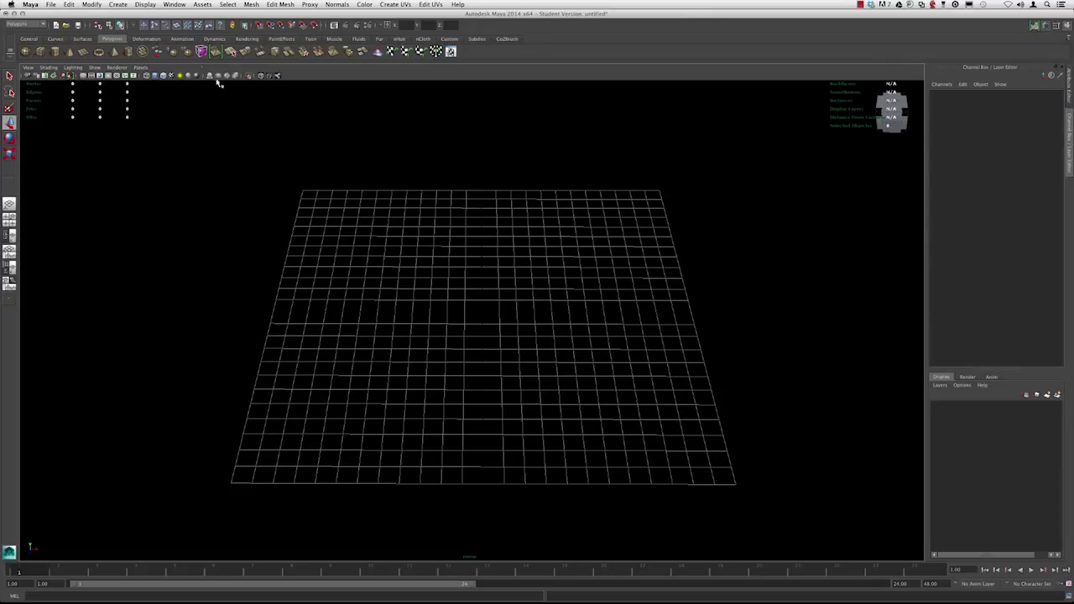
- Bring up the Create menu's list of polygon primitives
left_click(118, 3)
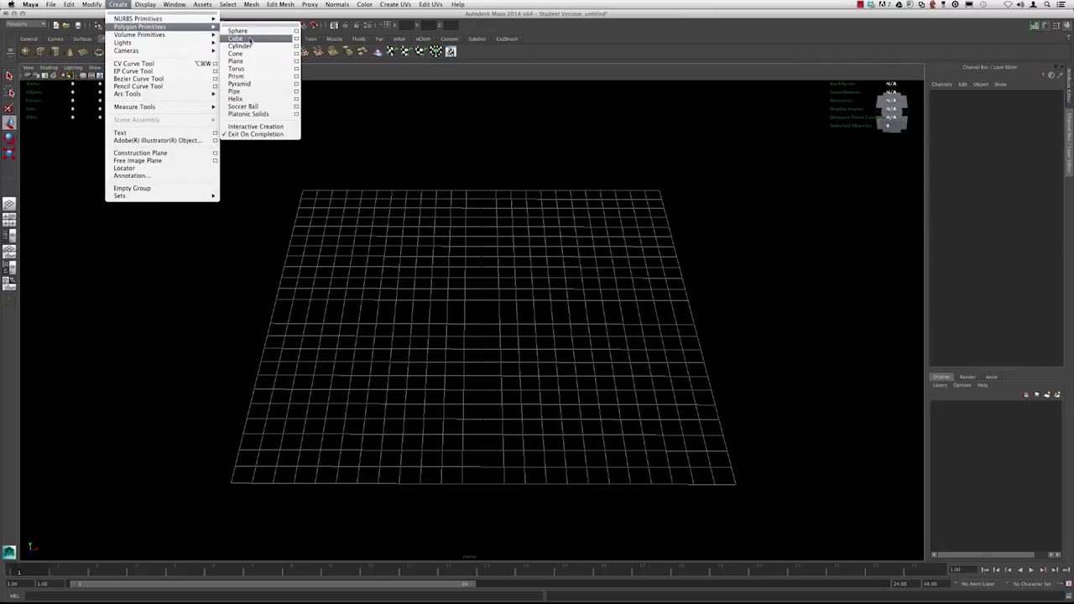
mouse_move(248, 114)
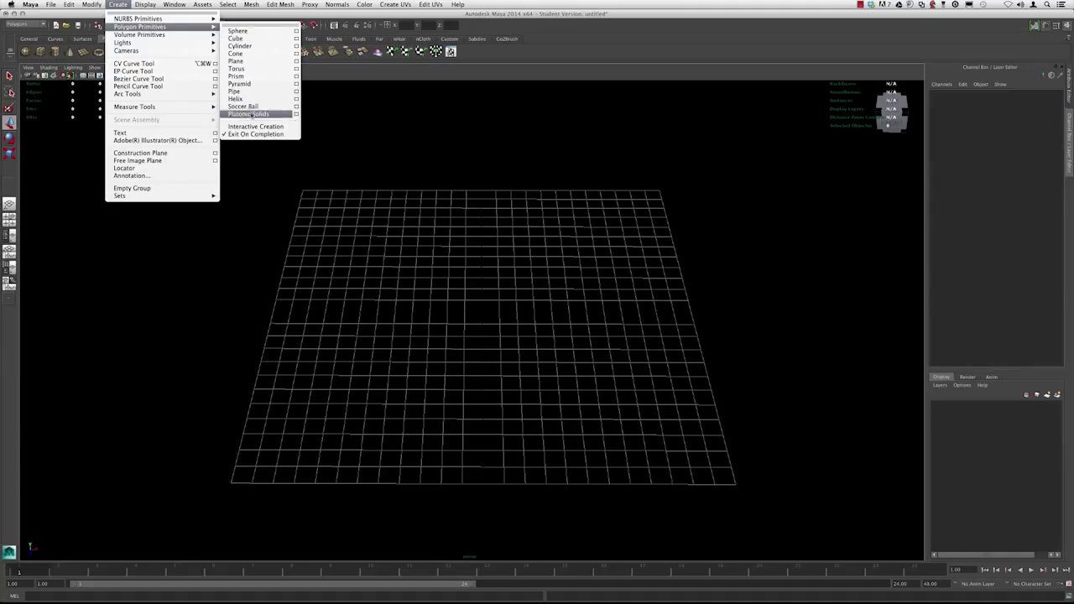
mouse_move(255, 126)
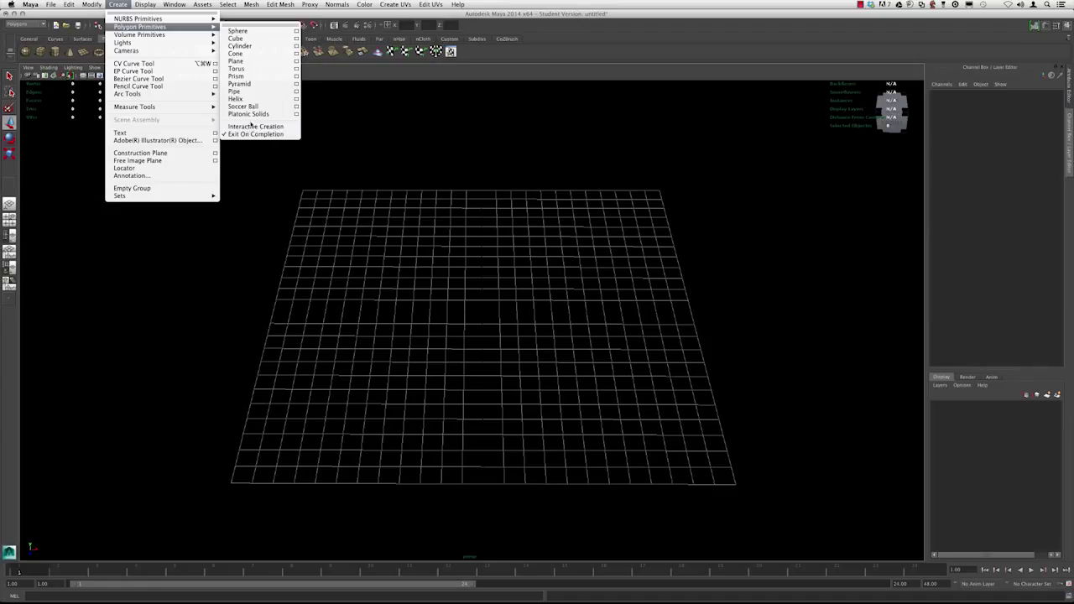
mouse_move(255, 126)
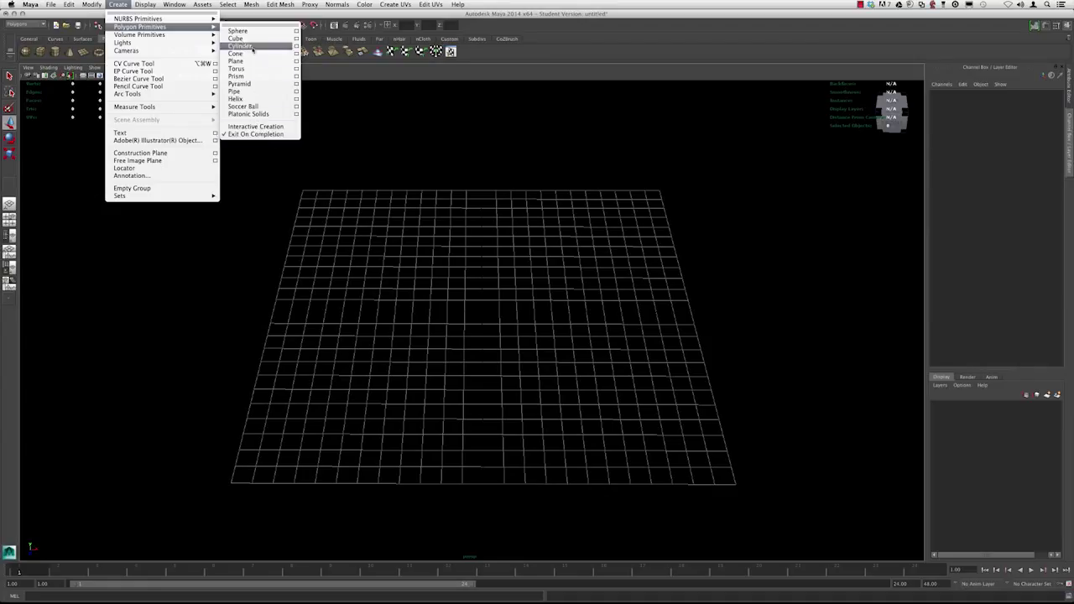
- Add a polygon cube at the scene origin
left_click(235, 37)
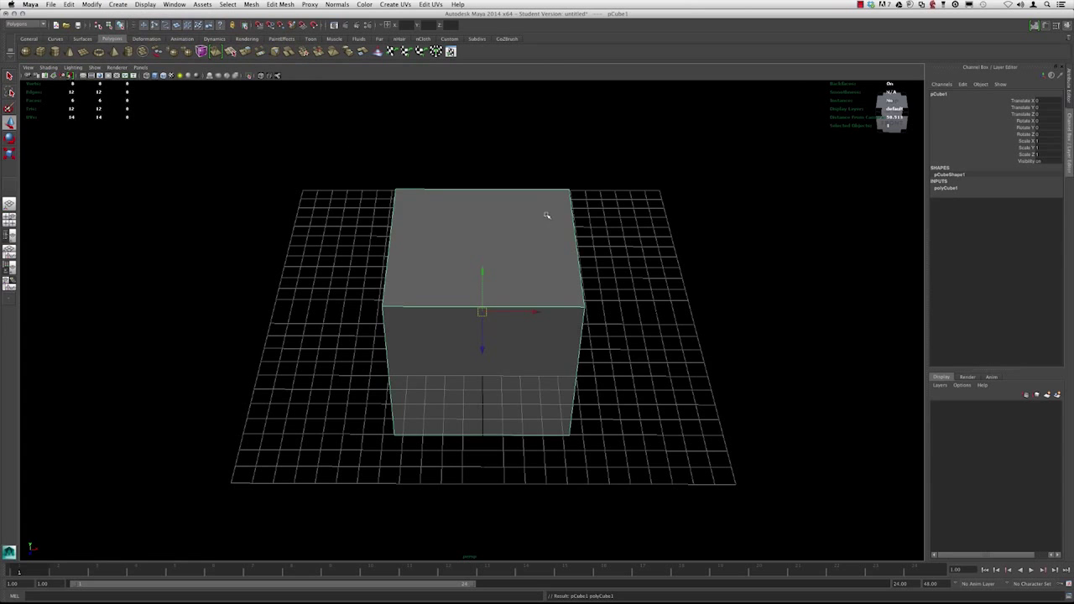
mouse_move(514, 265)
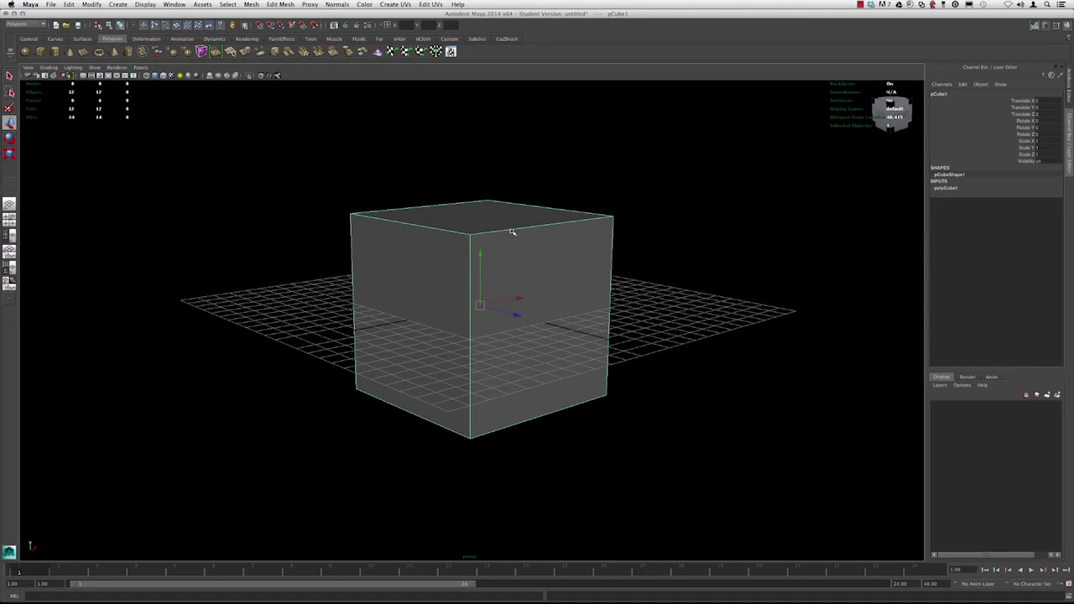
- Switch the cube to vertex editing and orbit to view a top corner vertex
right_click(527, 242)
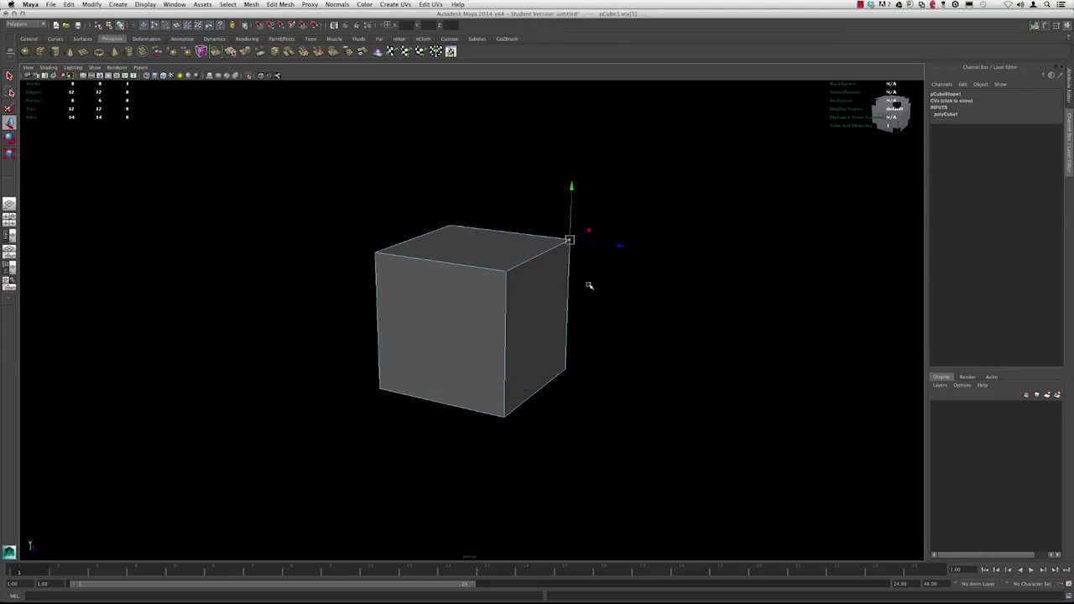
left_click_drag(571, 242, 635, 225)
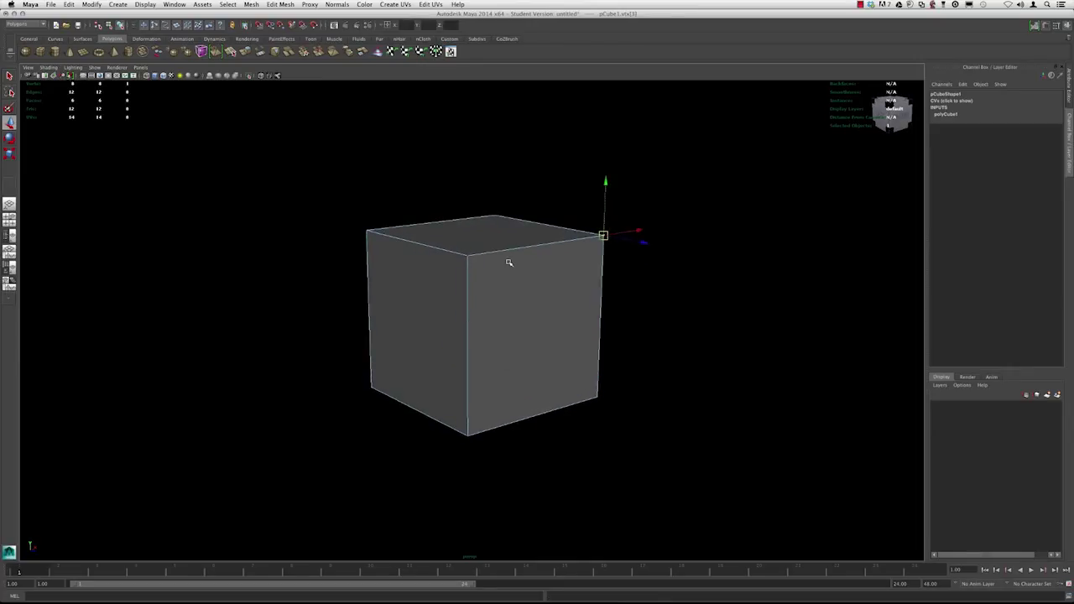
- Switch the cube to edge editing and select one of its top edges
right_click(510, 261)
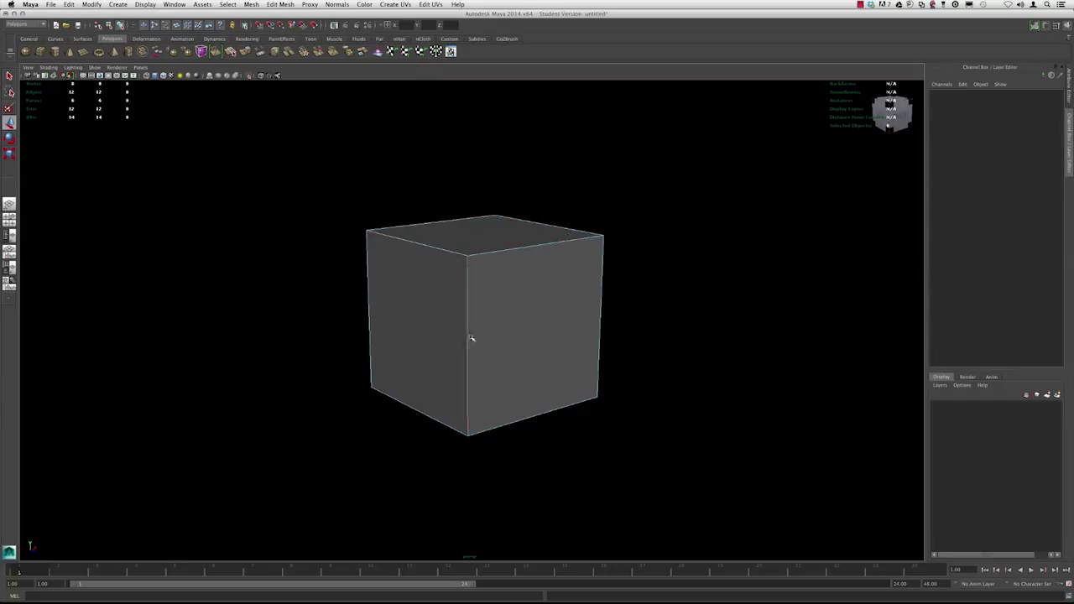
left_click(483, 327)
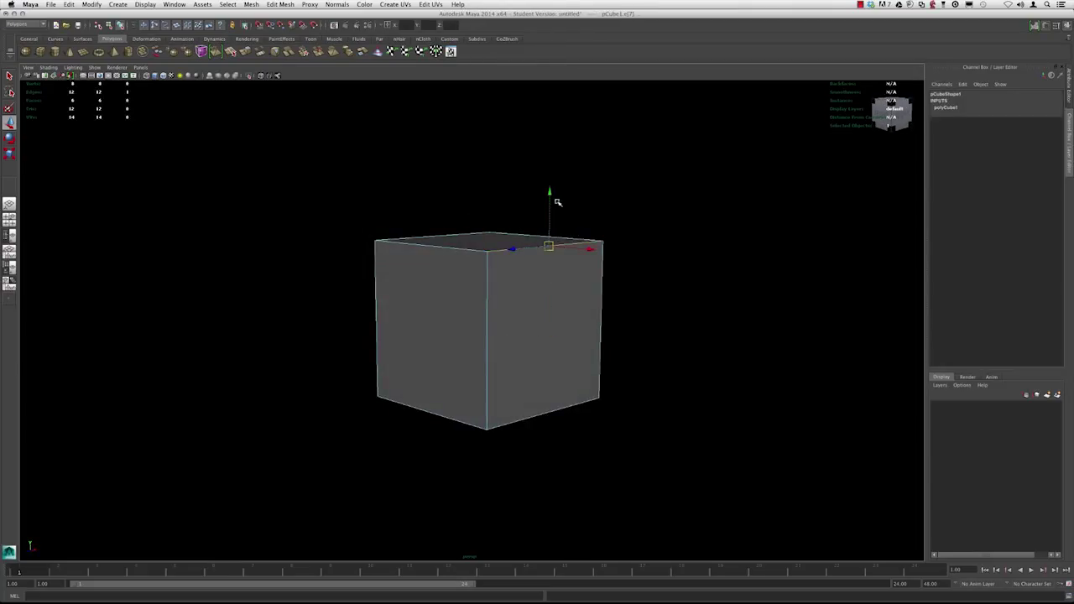
mouse_move(613, 280)
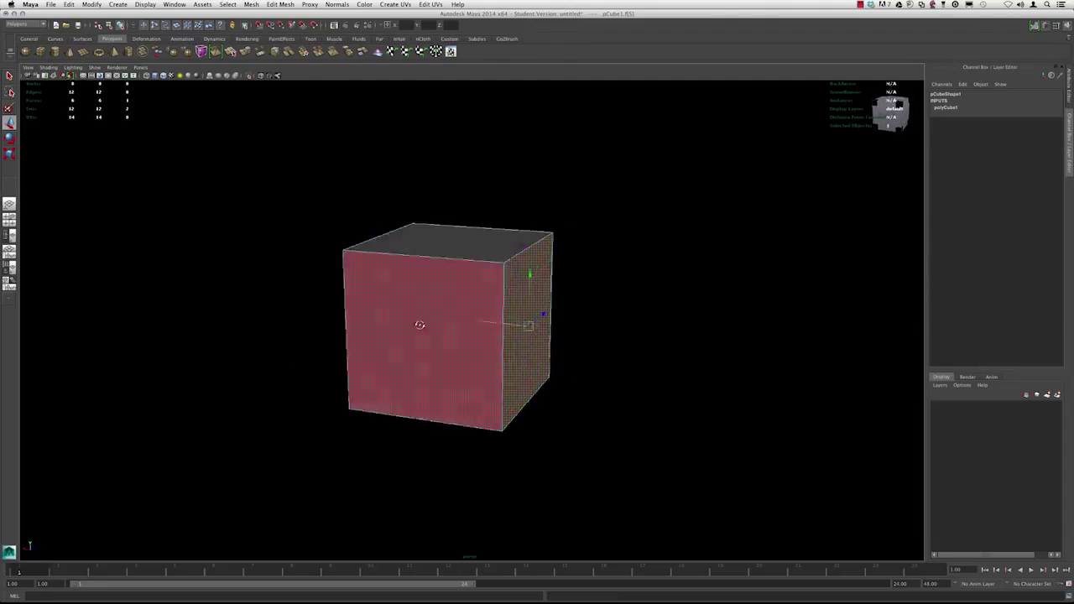
- Bring up the cube's component marking menu before previewing it smoothed
right_click(420, 325)
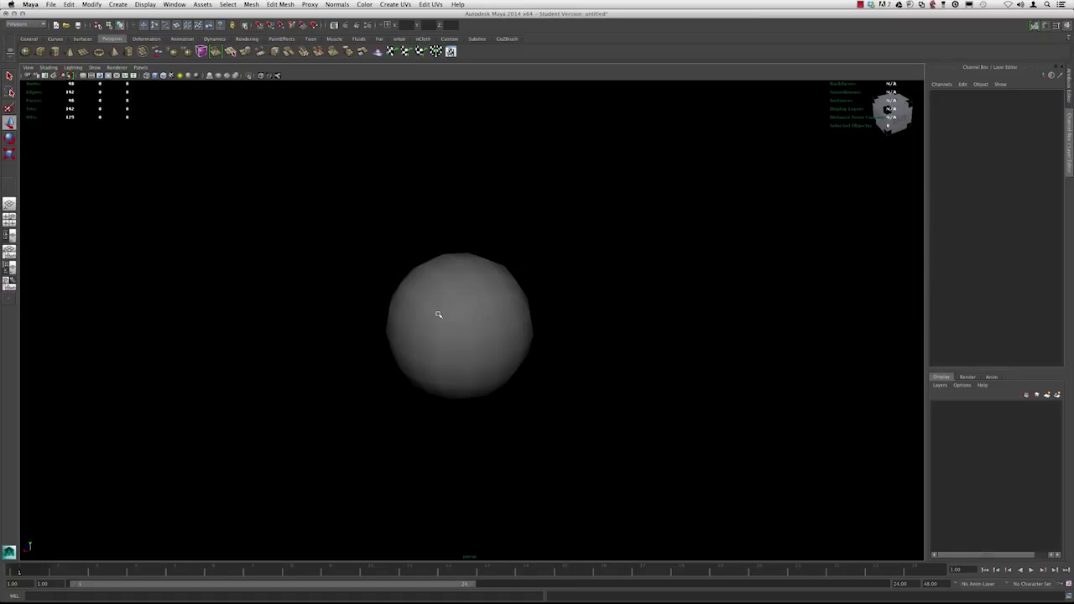
- Return the cube to its blocky look, view it from the front and select it whole
left_click(460, 323)
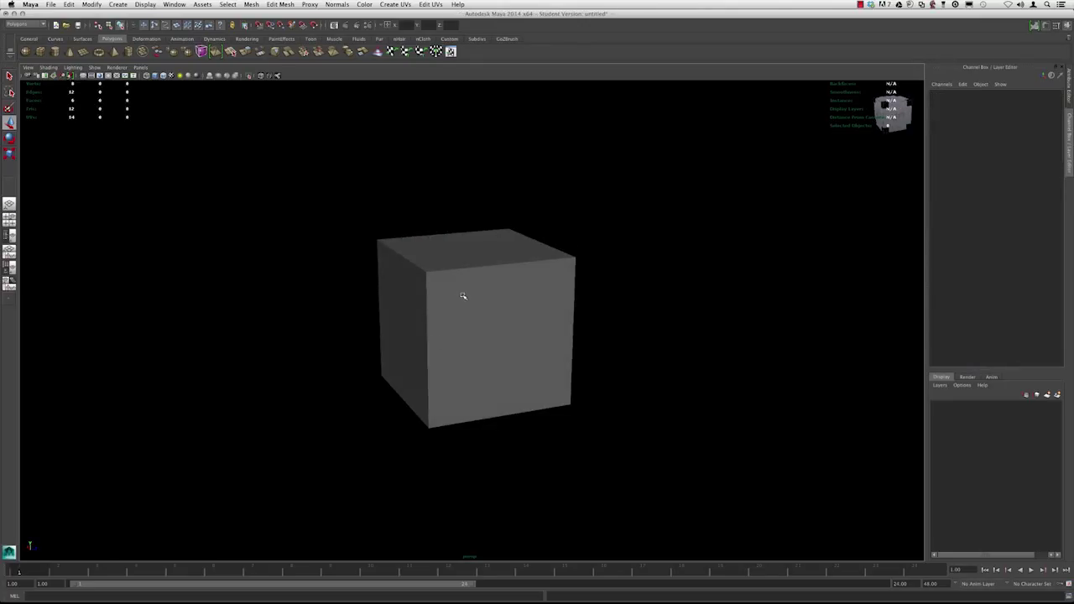
left_click_drag(463, 295, 597, 292)
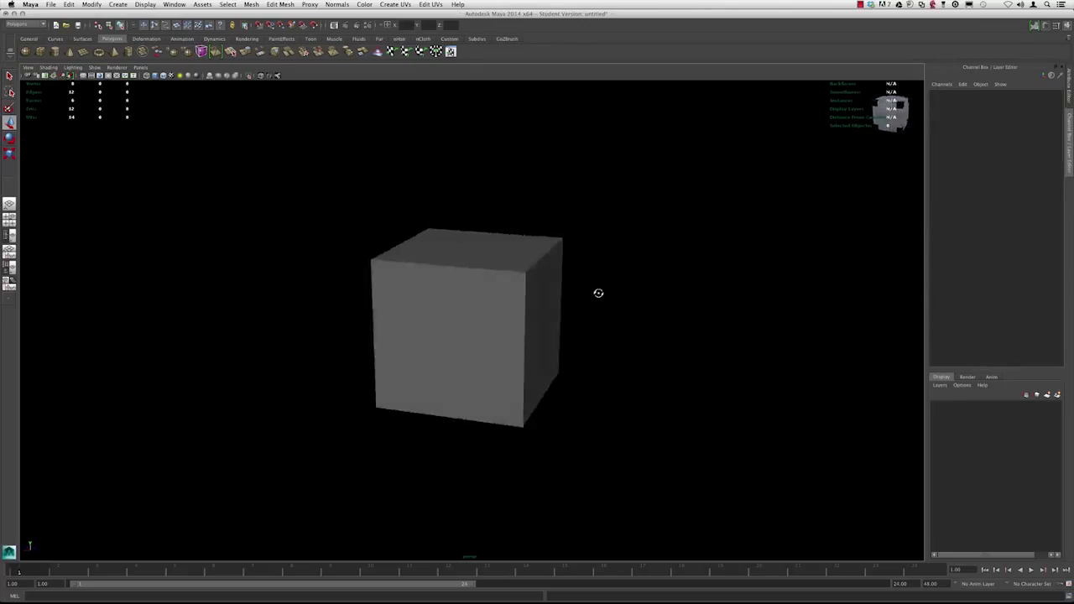
left_click_drag(597, 292, 397, 279)
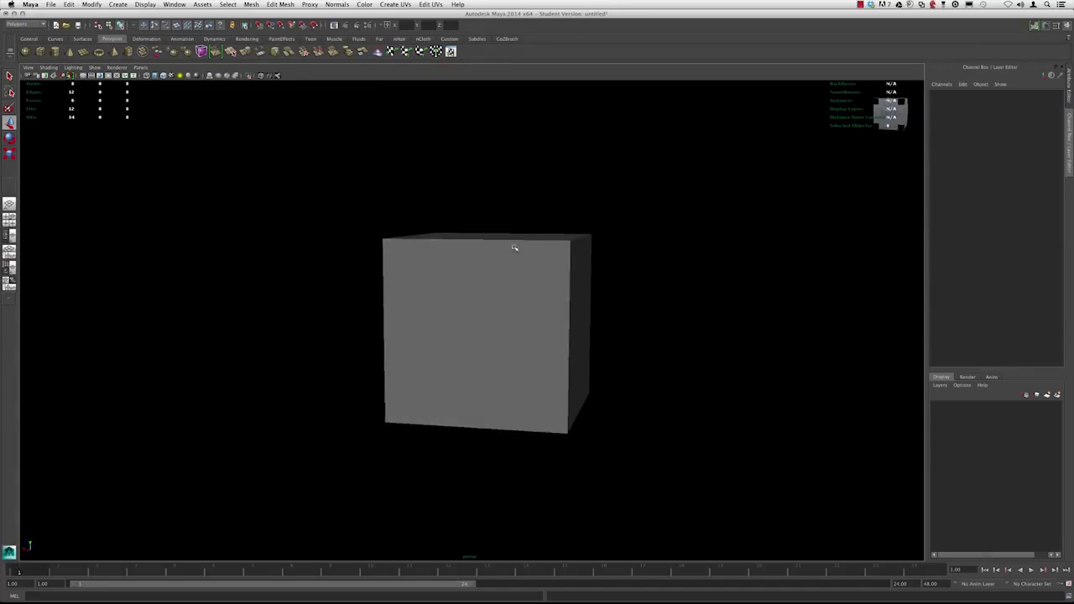
left_click(484, 335)
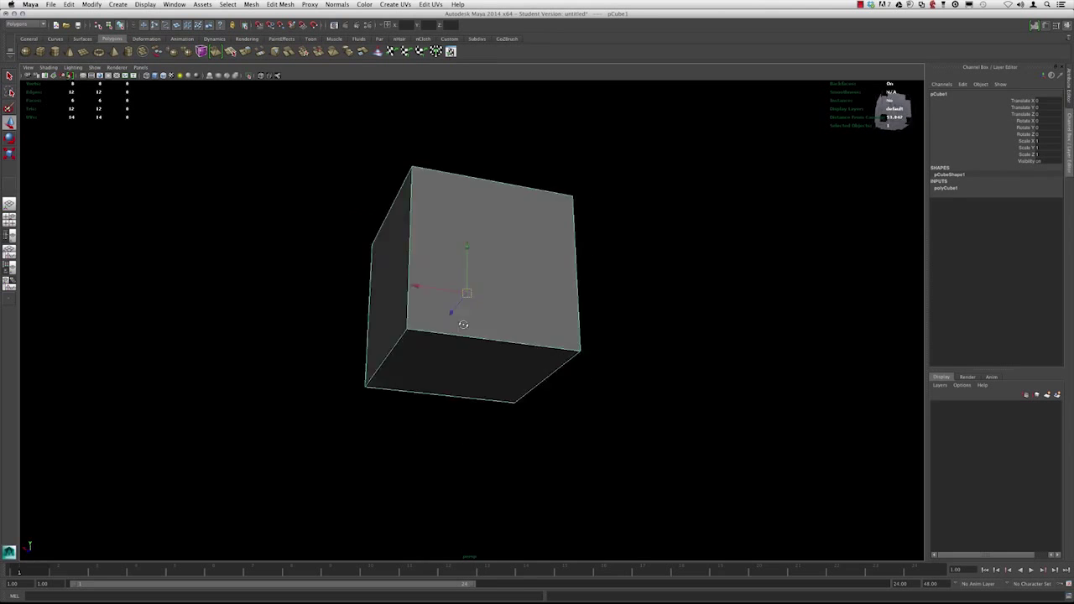
- Raise polyCube1's Width, Height and Depth subdivisions together in the Channel Box
left_click_drag(463, 325, 596, 356)
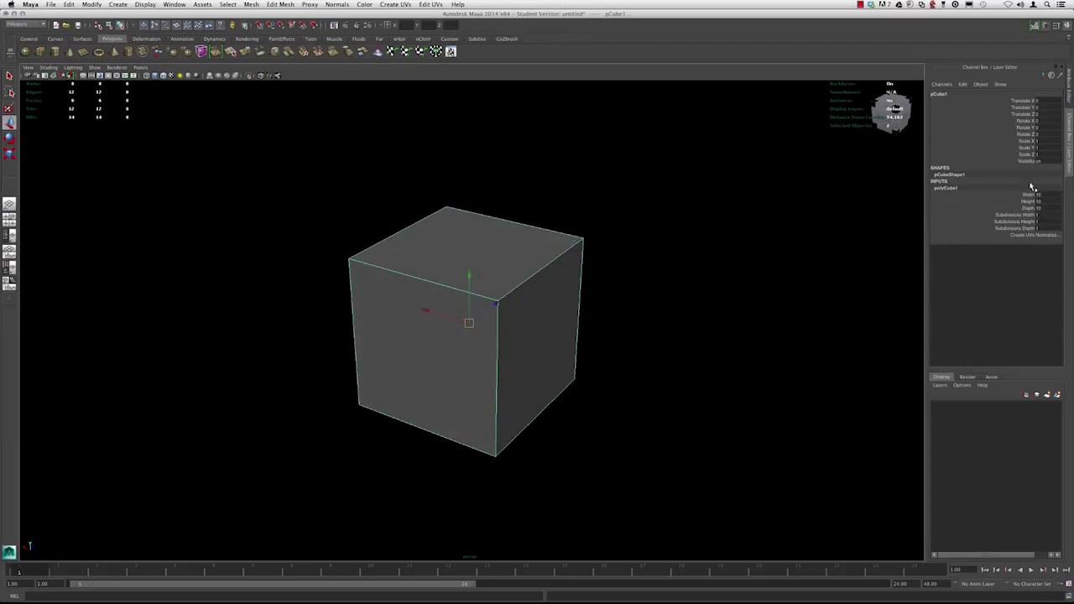
mouse_move(535, 286)
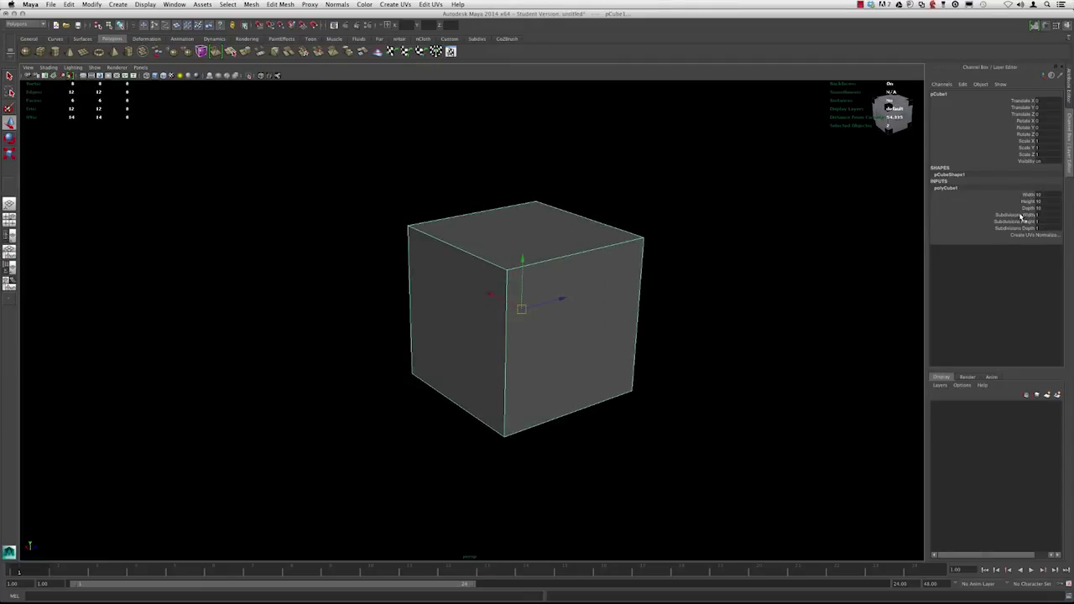
left_click(1011, 215)
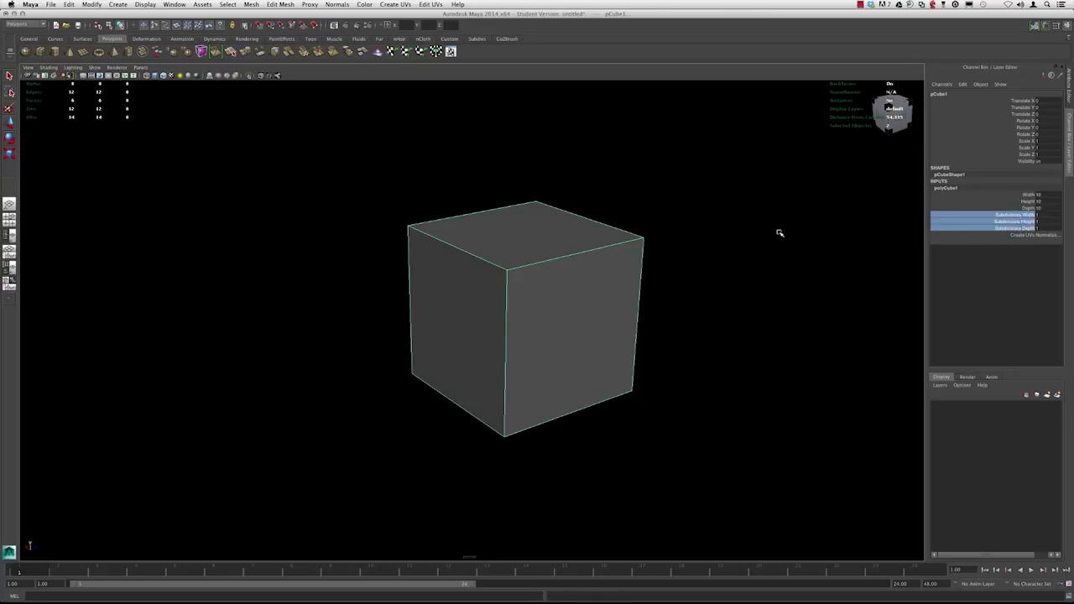
left_click_drag(779, 233, 809, 225)
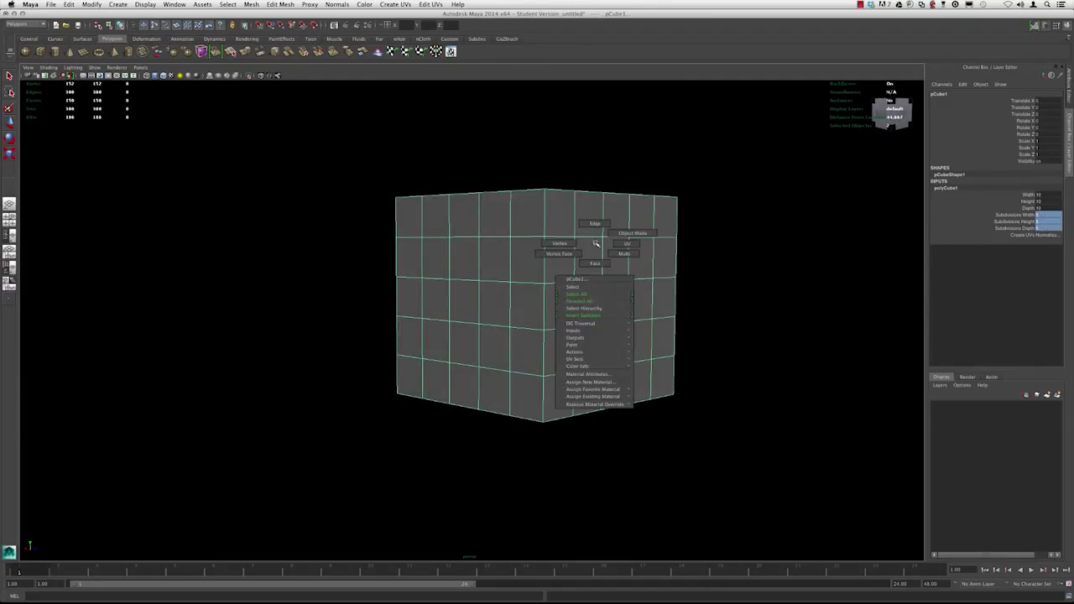
- Leave component mode and select the subdivided cube as a whole object
left_click(594, 262)
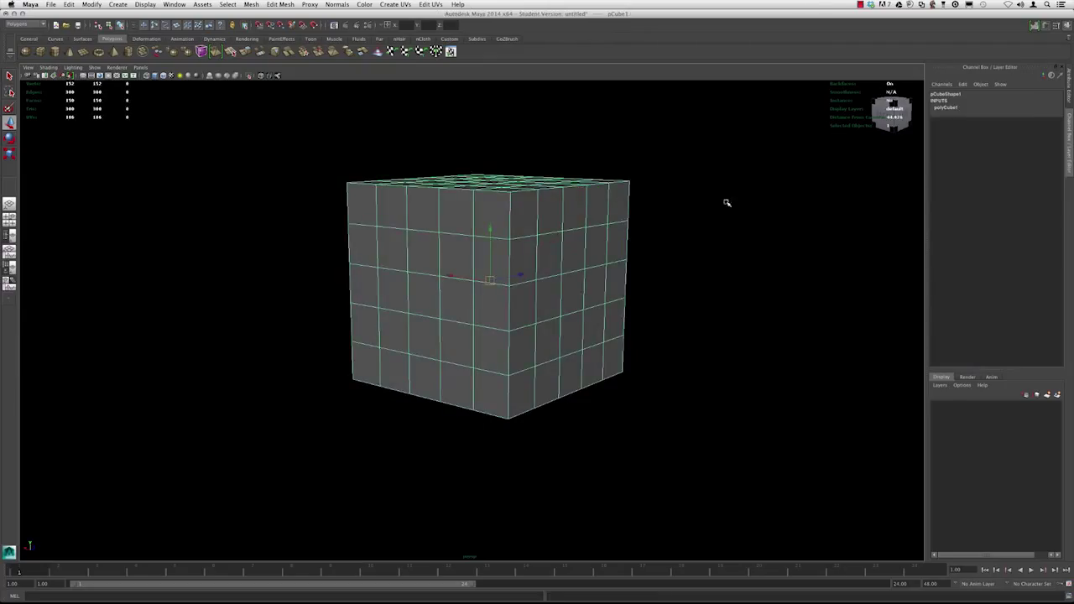
left_click(491, 294)
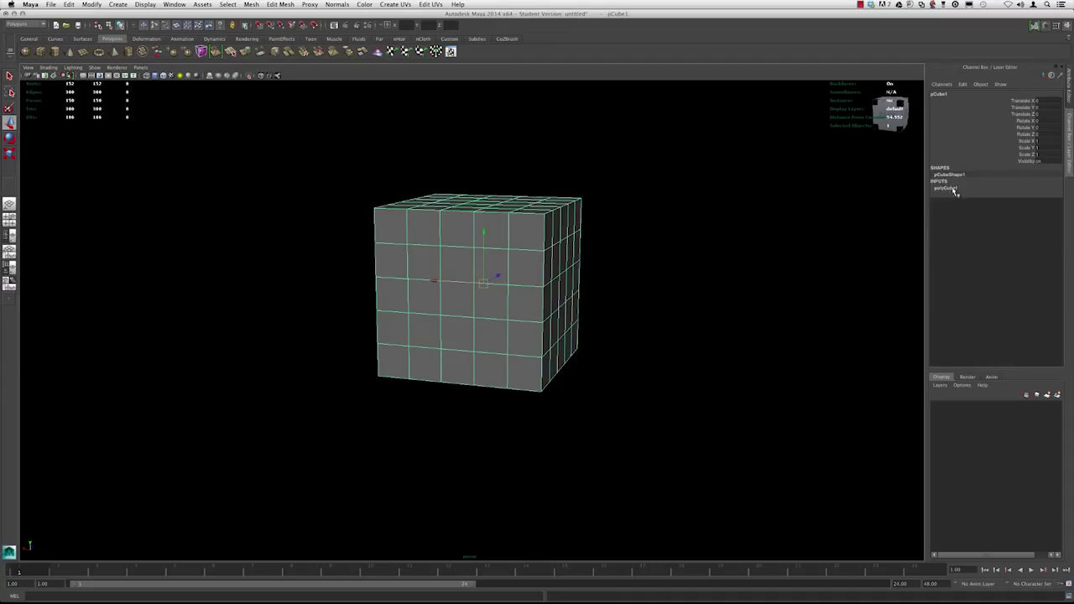
- Delete the cube and bring up the Polygon Cube creation options
left_click(946, 188)
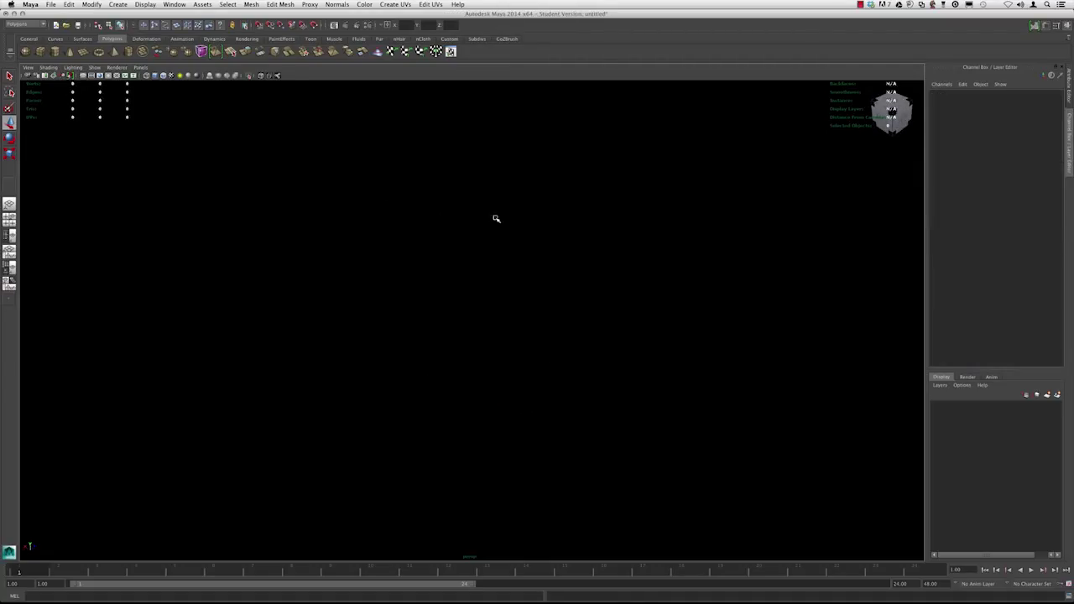
mouse_move(302, 94)
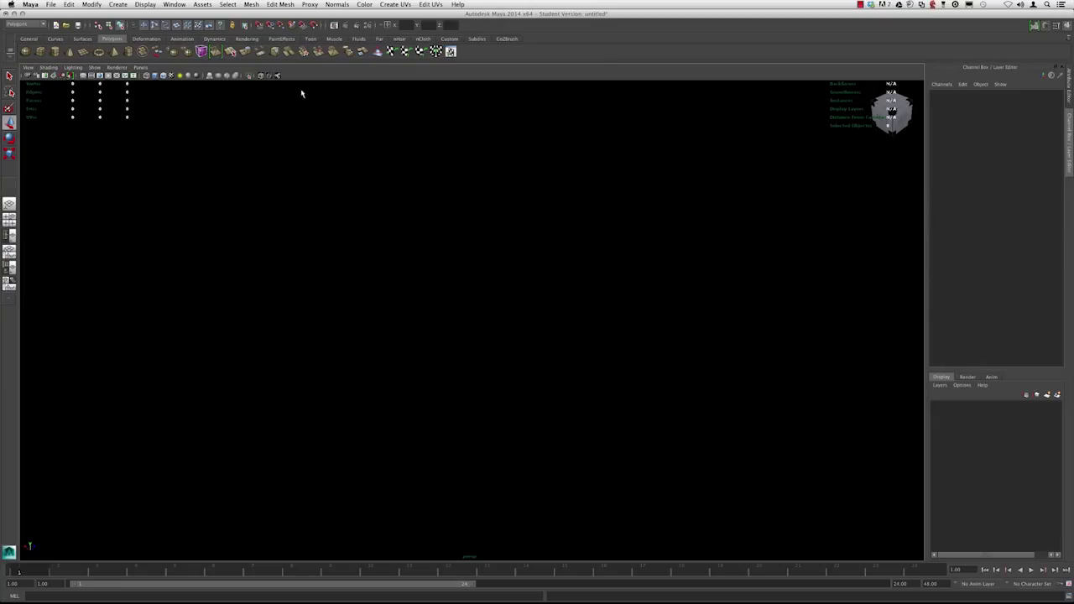
left_click(117, 3)
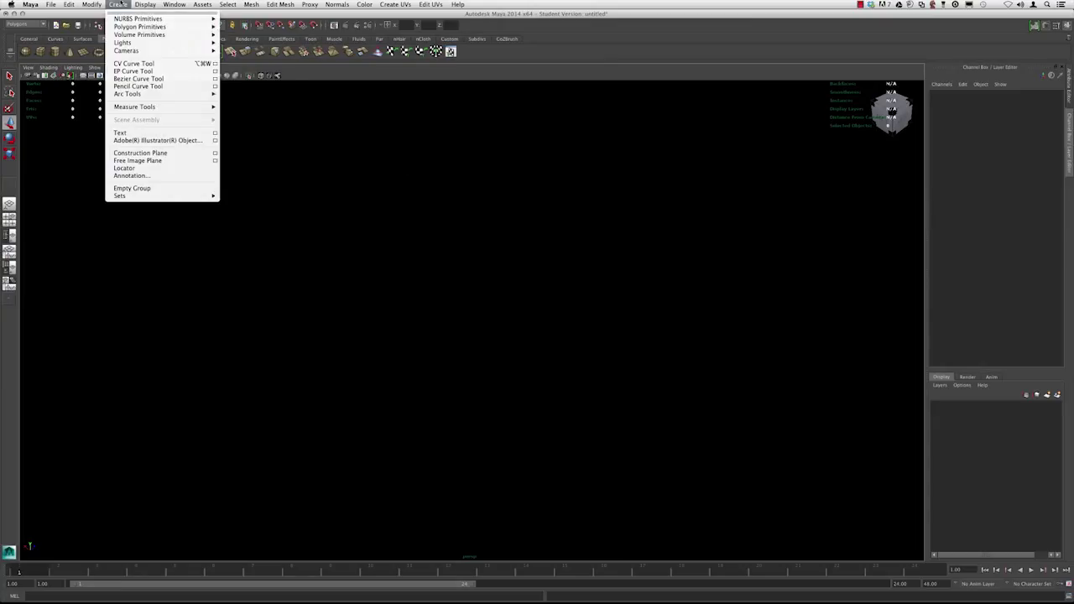
mouse_move(140, 27)
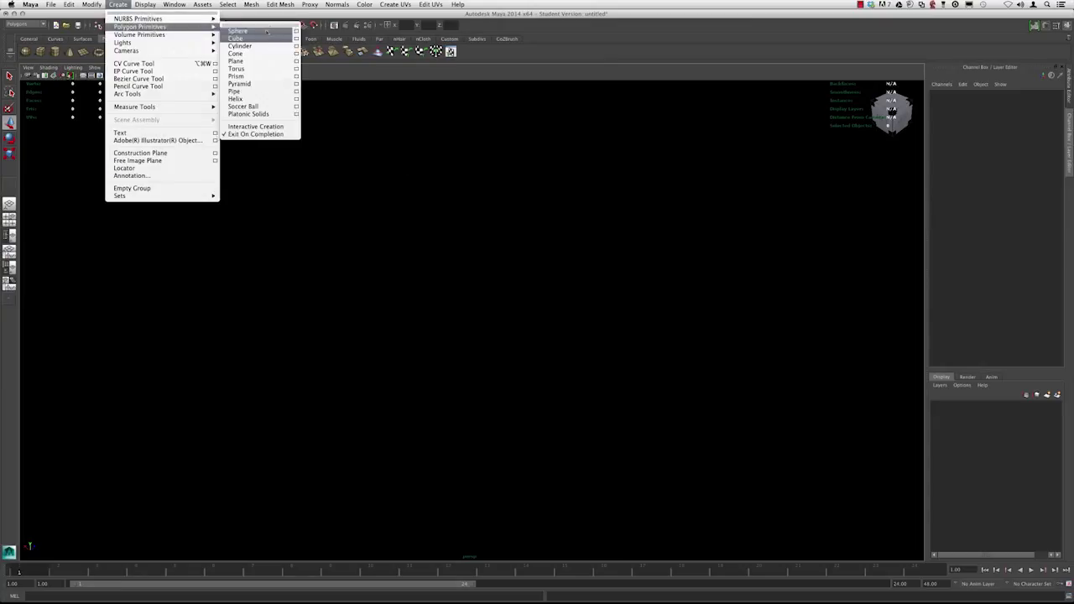
mouse_move(238, 30)
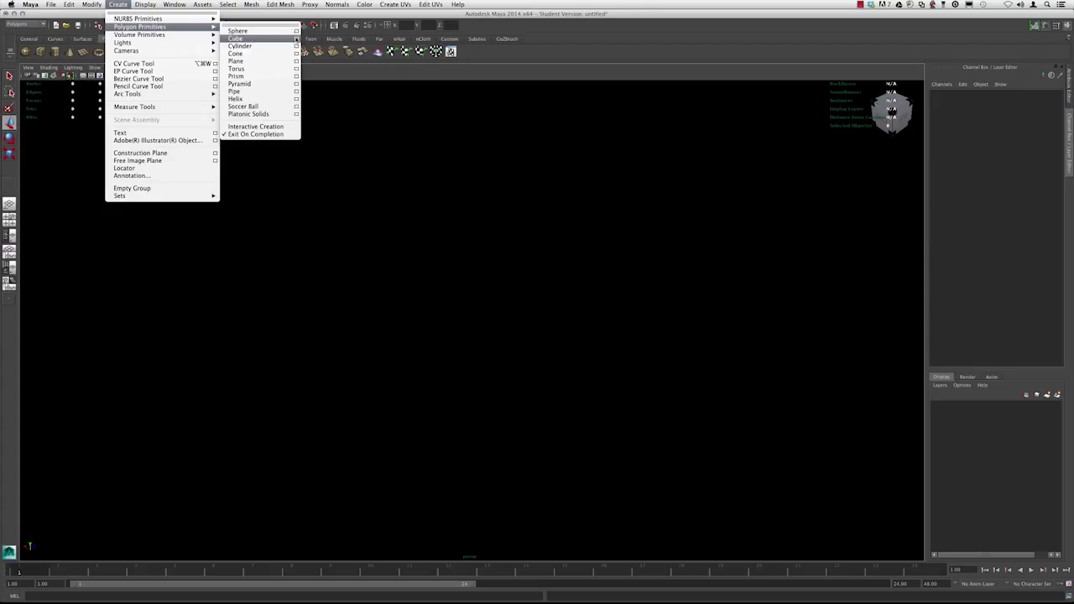
left_click(296, 38)
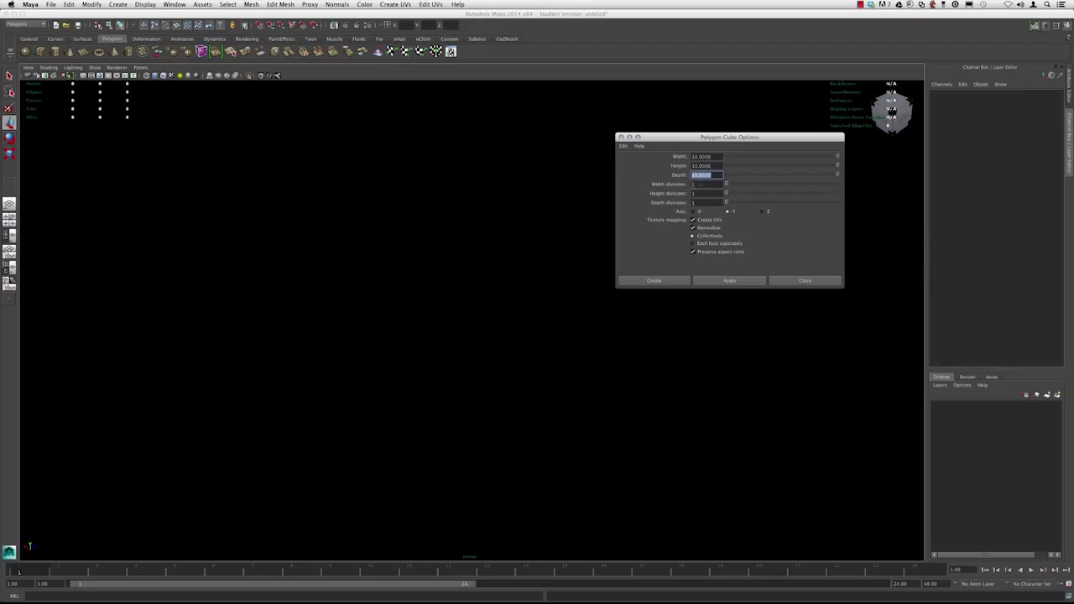
- Apply the cube options to make a cube, close the window and remove it again
left_click(729, 280)
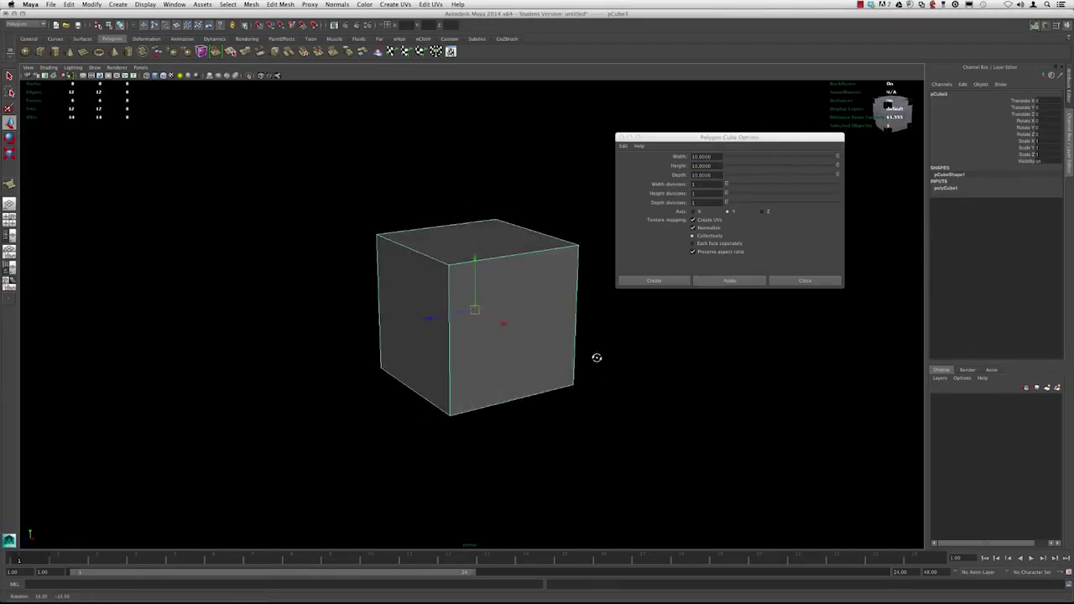
left_click(804, 280)
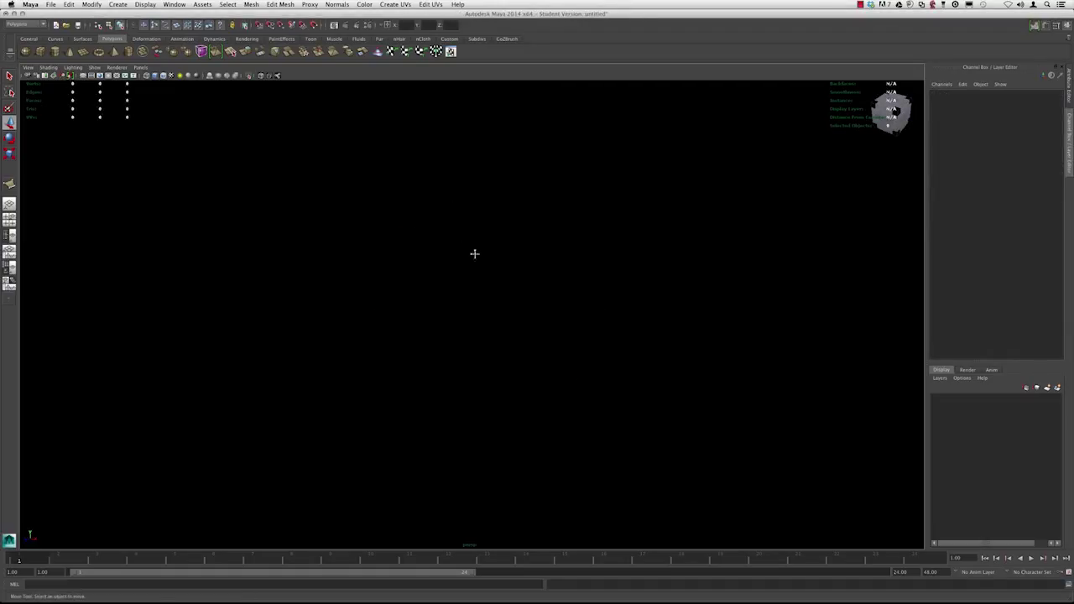
mouse_move(510, 279)
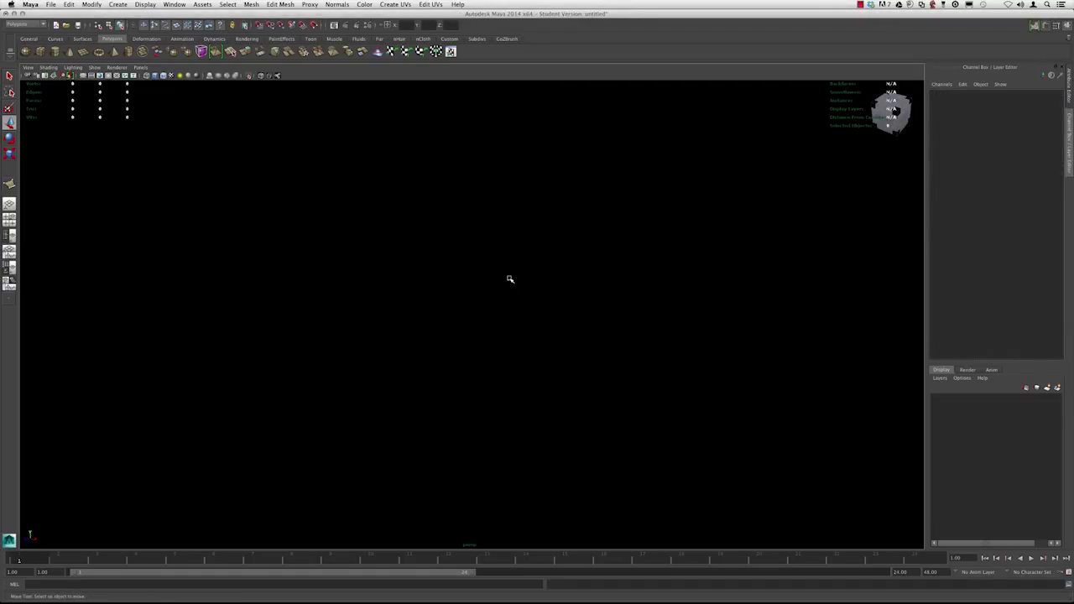
key("space")
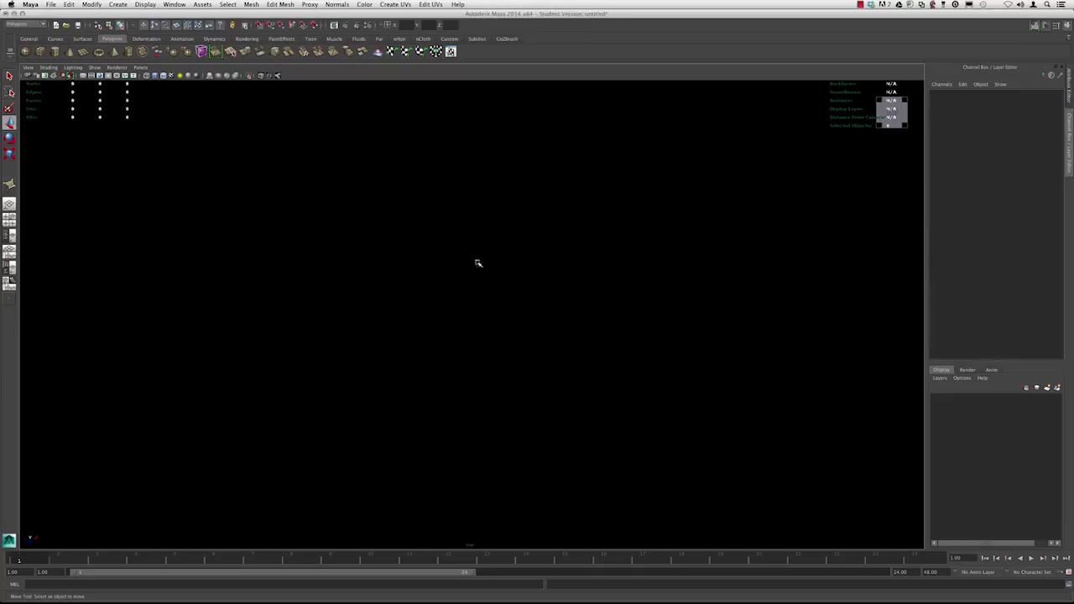
- Draw the S curve with the CV Curve Tool and colour its new display layer red
left_click(118, 4)
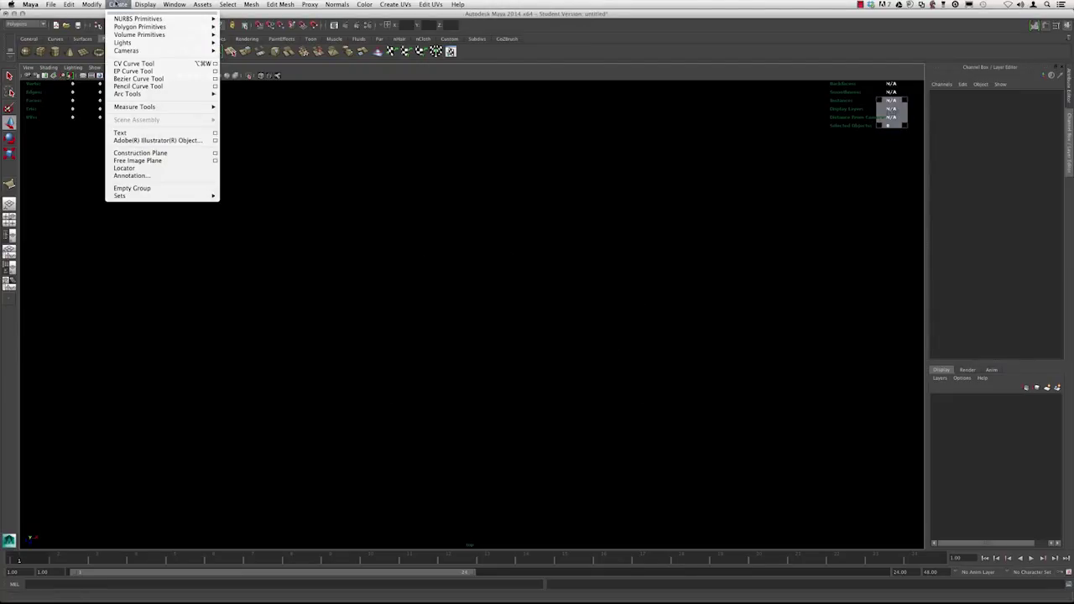
mouse_move(133, 63)
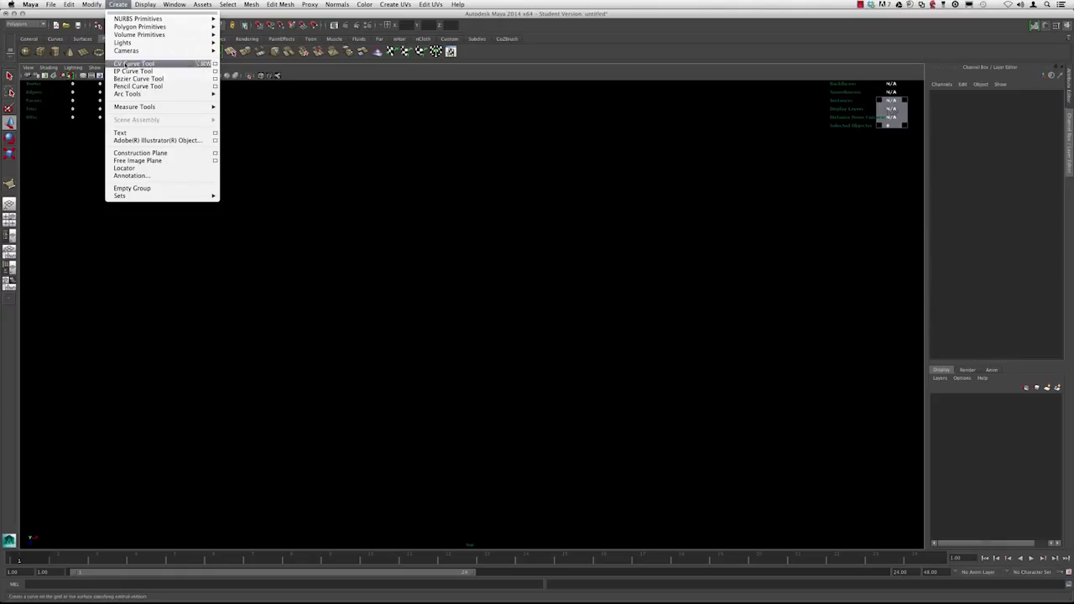
left_click(135, 64)
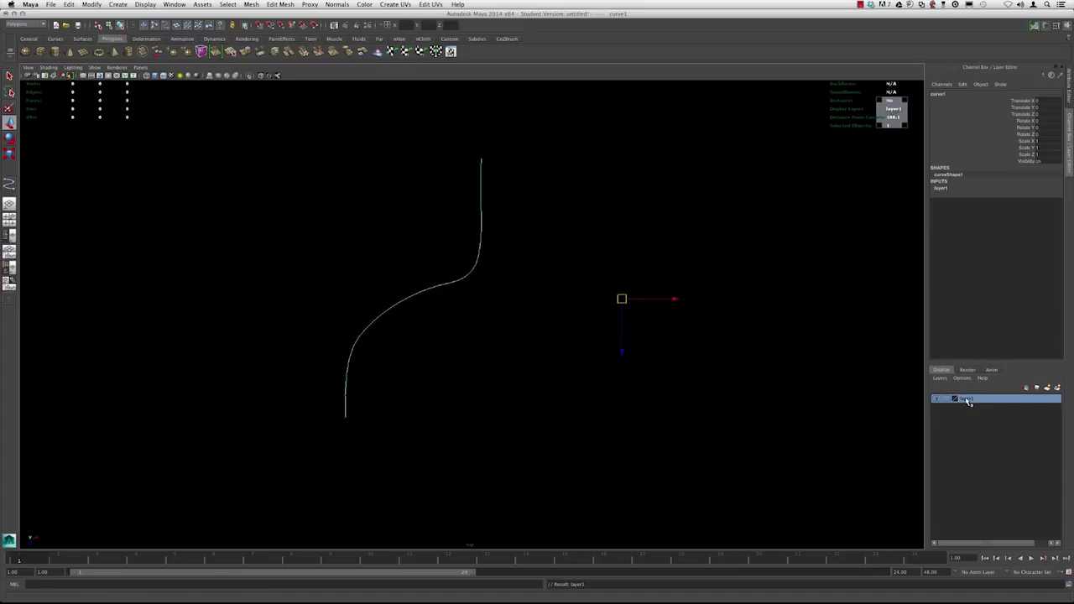
double_click(965, 399)
type("CRV")
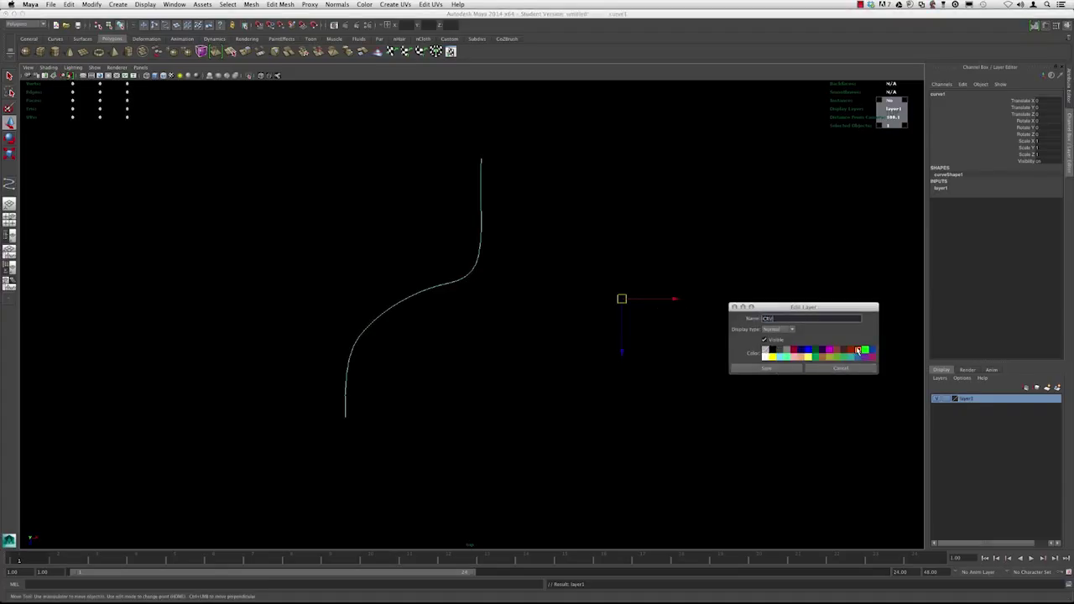
left_click(766, 367)
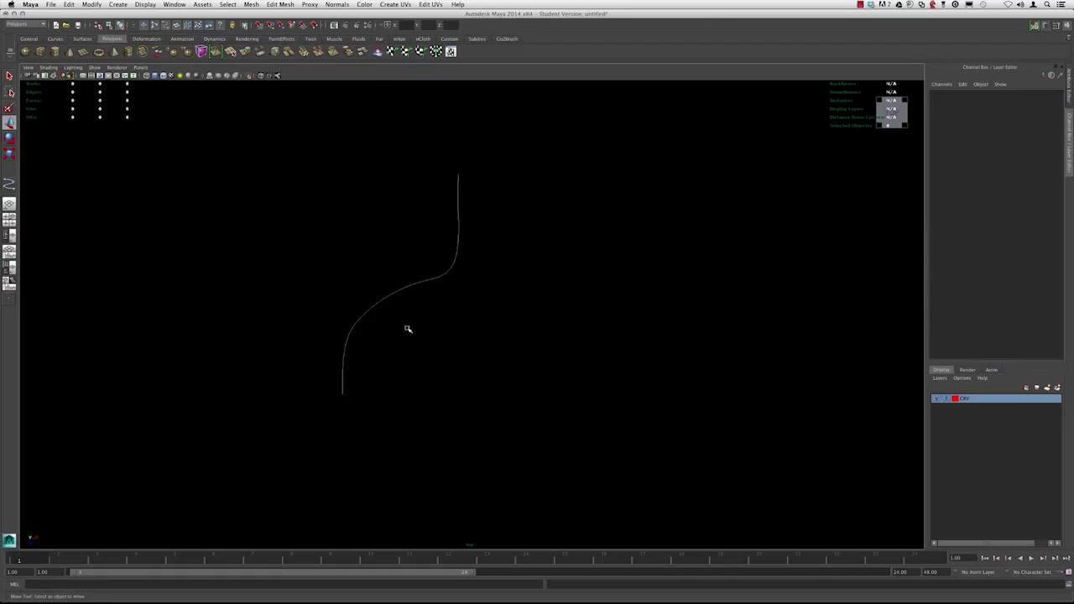
- Enable 'Limit the number of points' in the Create Polygon Tool settings
left_click(252, 4)
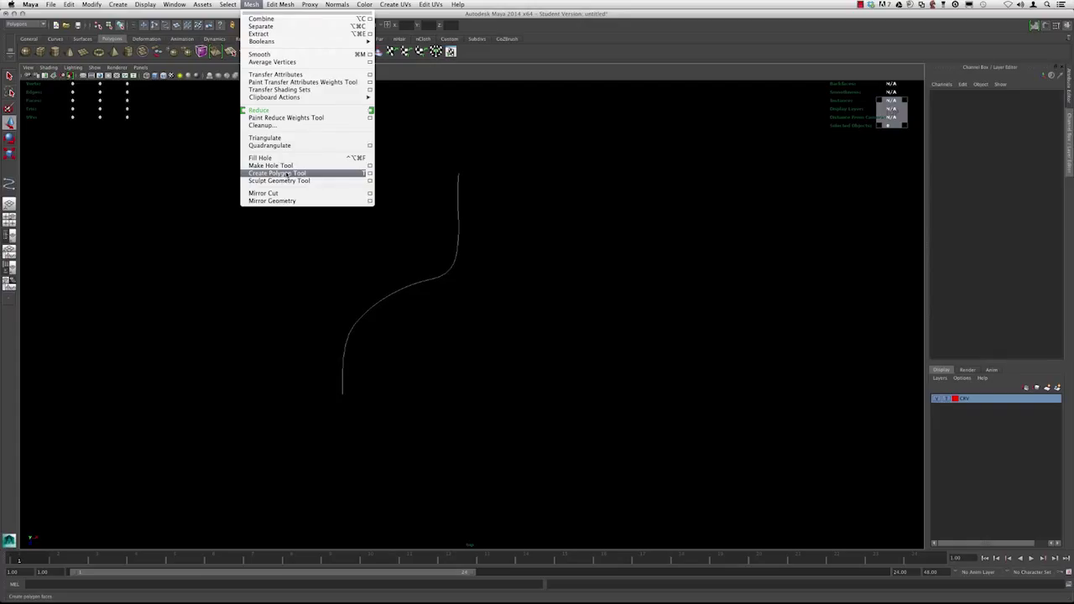
left_click(279, 173)
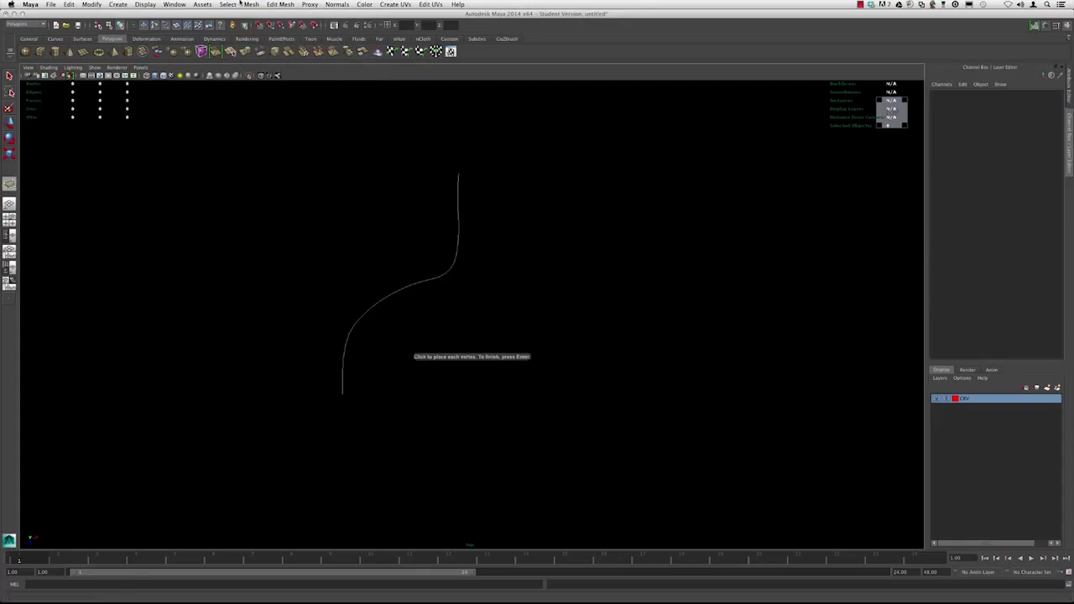
left_click(250, 4)
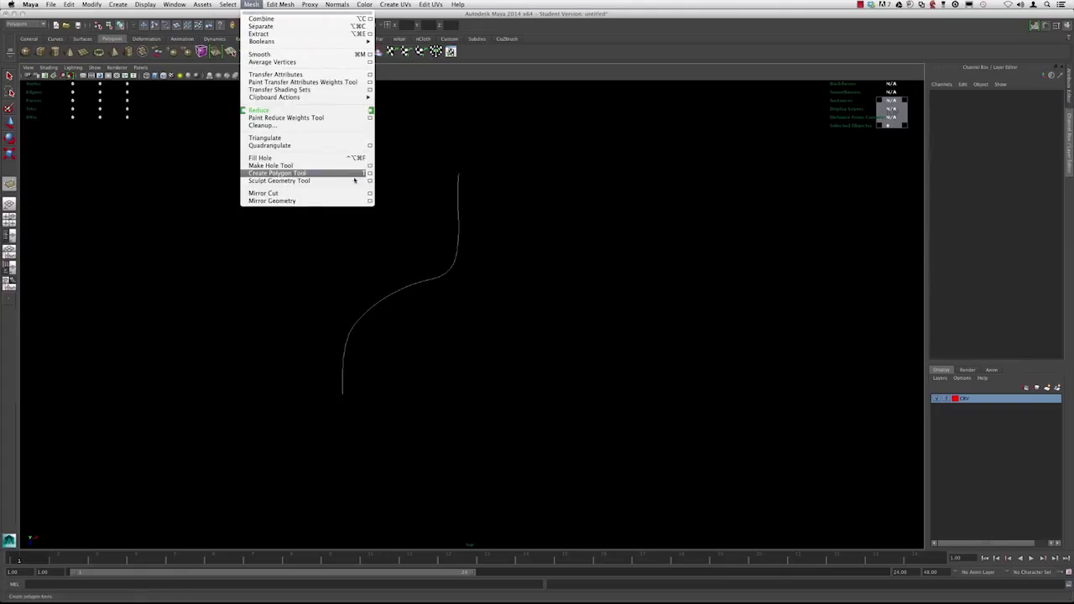
left_click(279, 173)
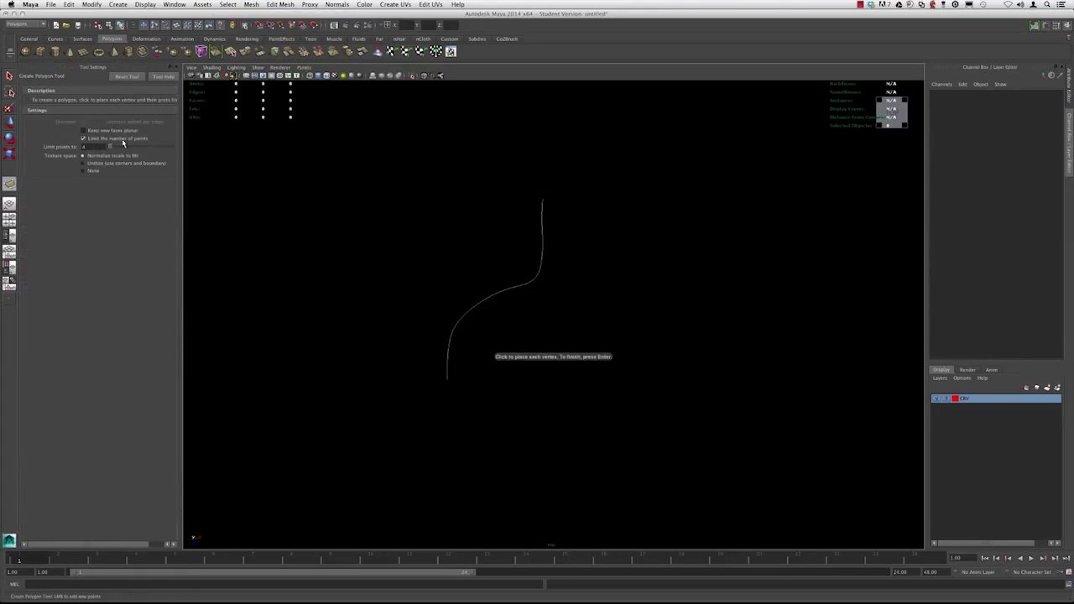
left_click(94, 146)
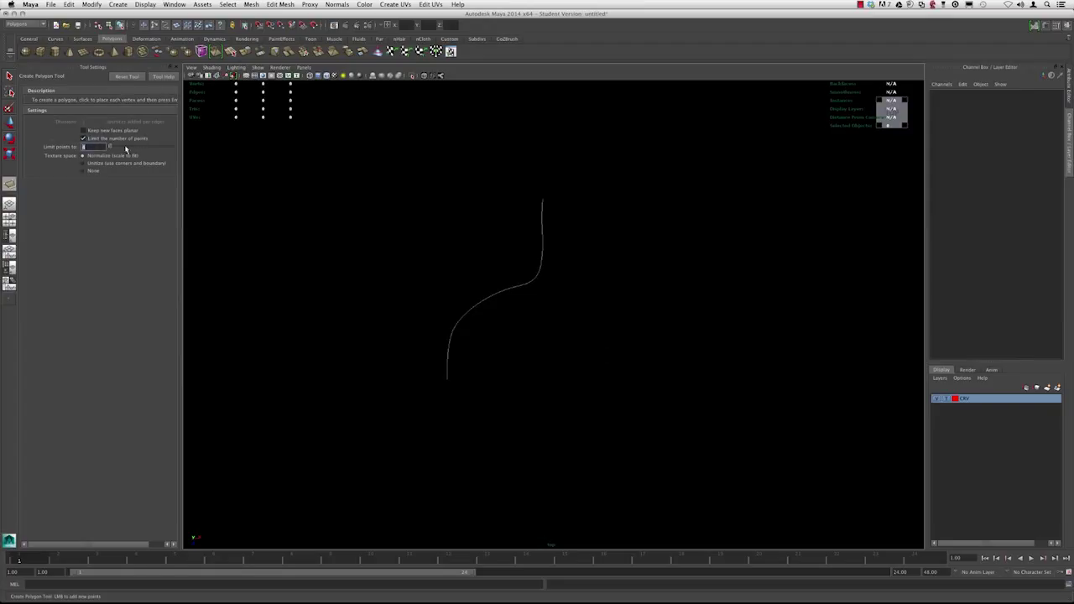
mouse_move(556, 325)
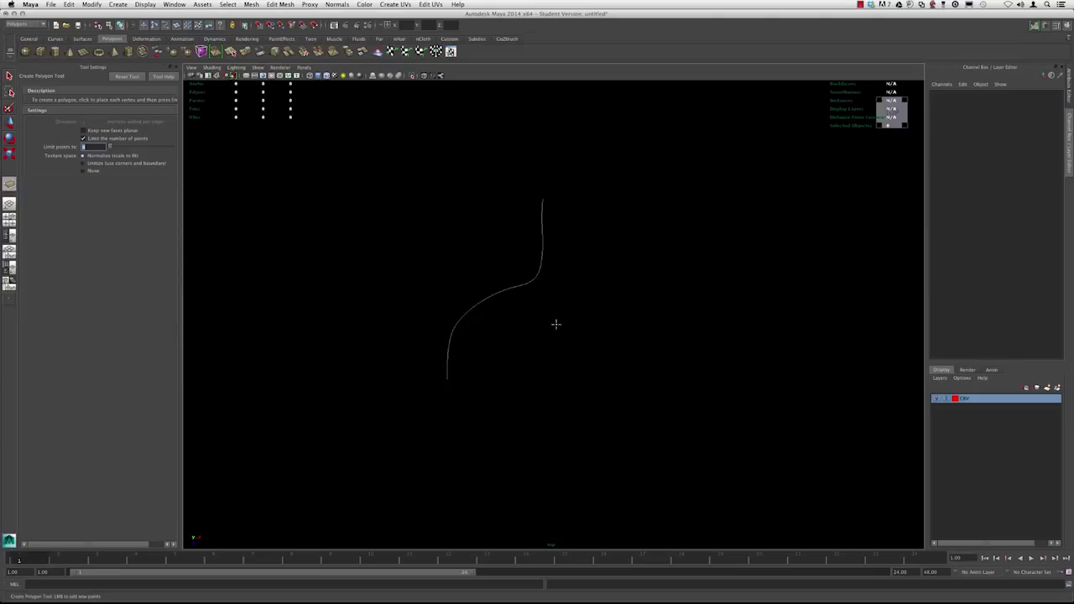
mouse_move(584, 315)
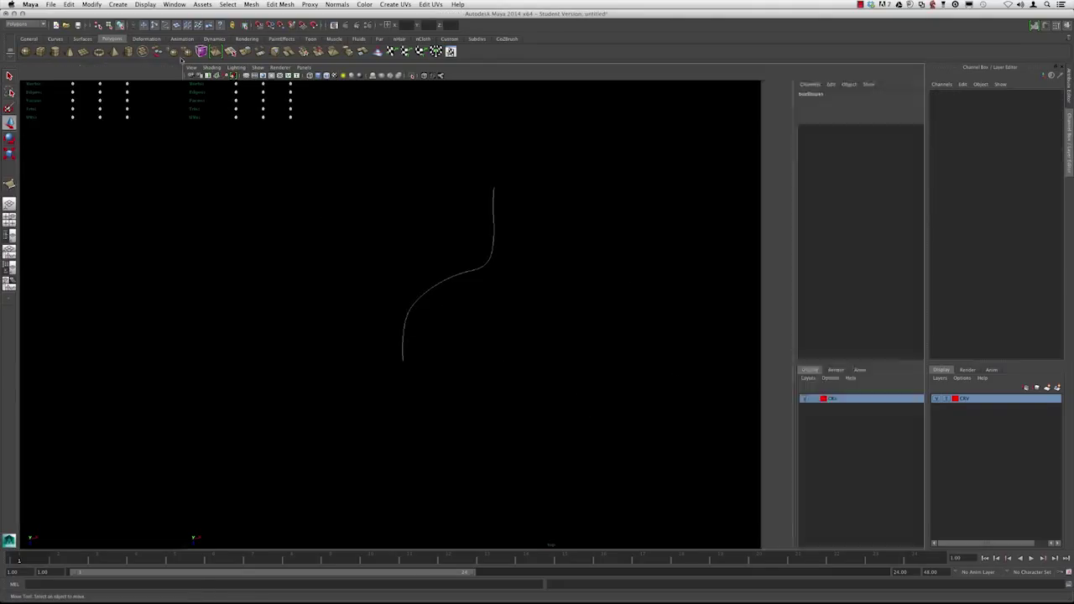
- Place four-vertex quad faces one after another up the guide curve from its base
left_click(252, 4)
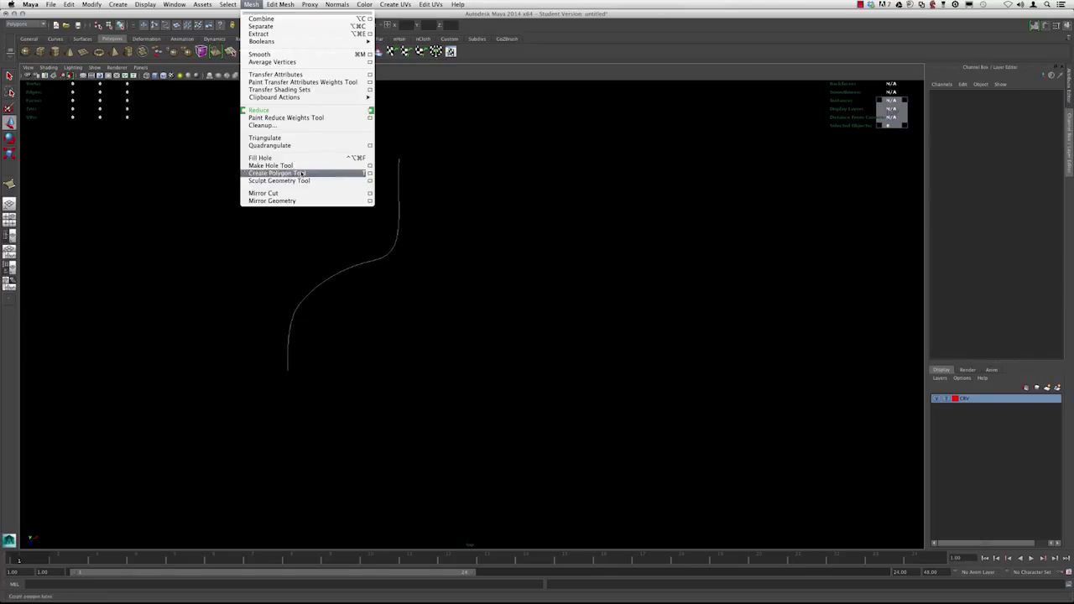
left_click(277, 173)
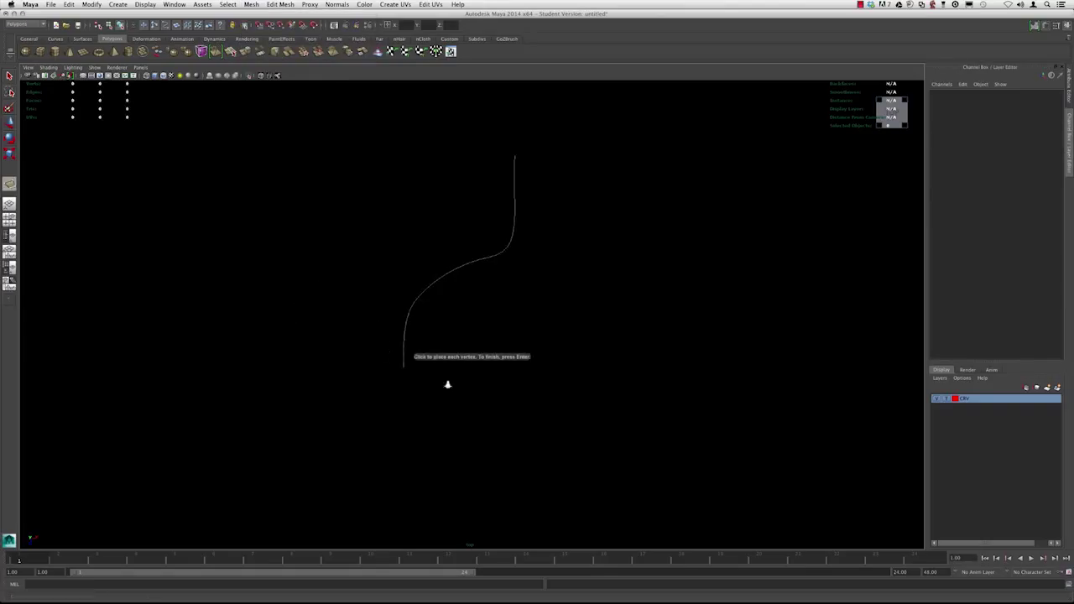
left_click(364, 430)
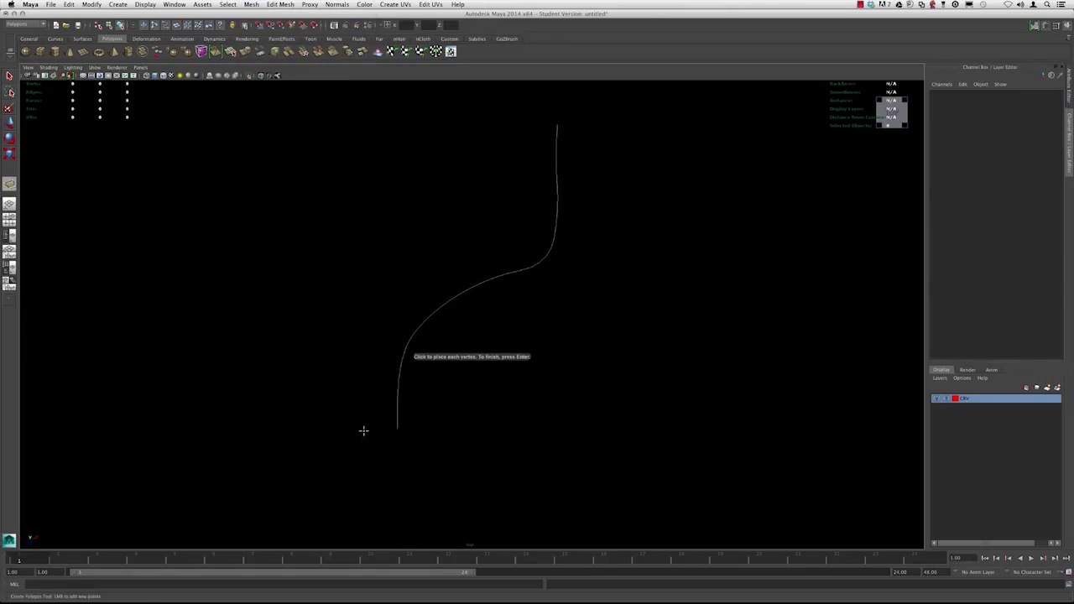
left_click(429, 430)
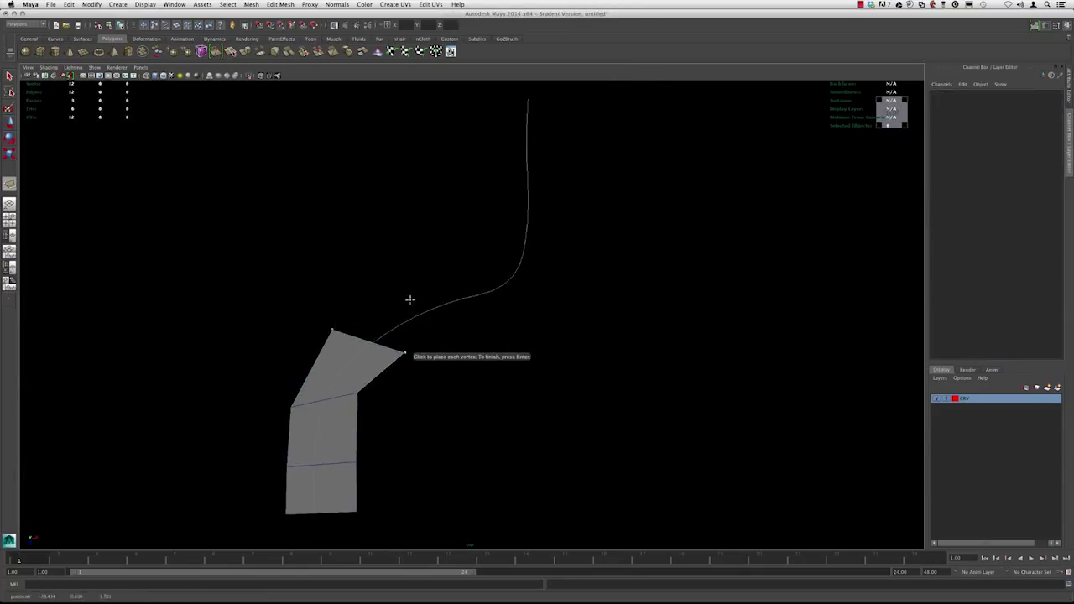
left_click(460, 334)
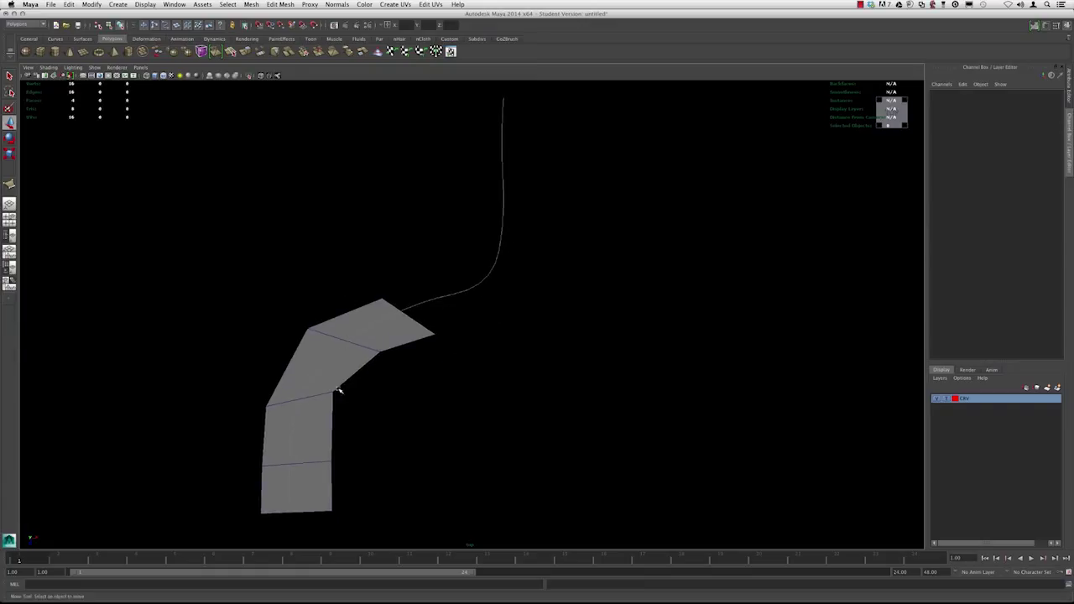
mouse_move(319, 344)
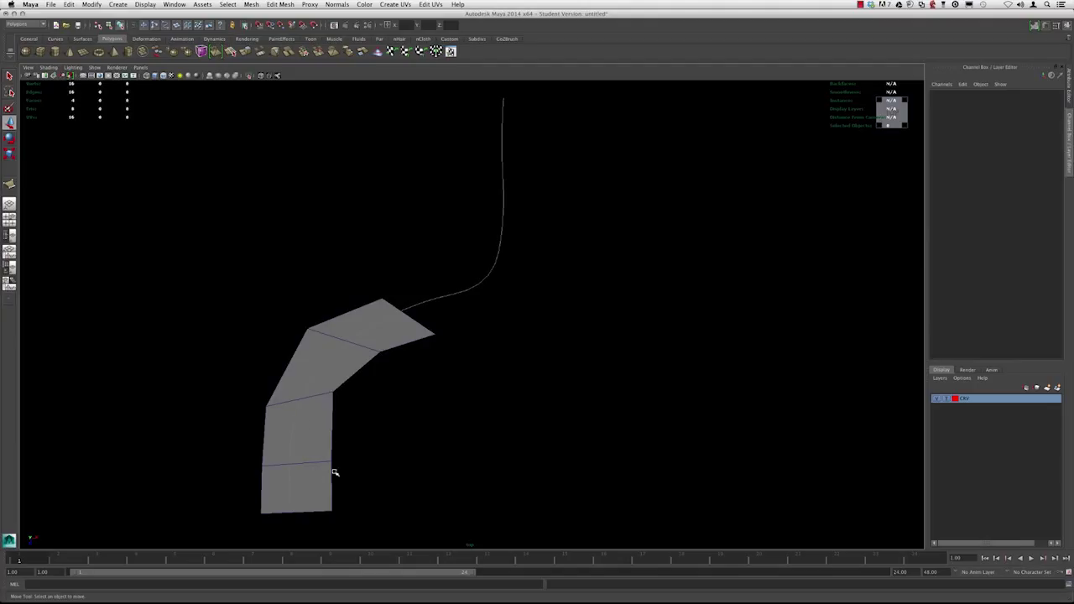
mouse_move(289, 428)
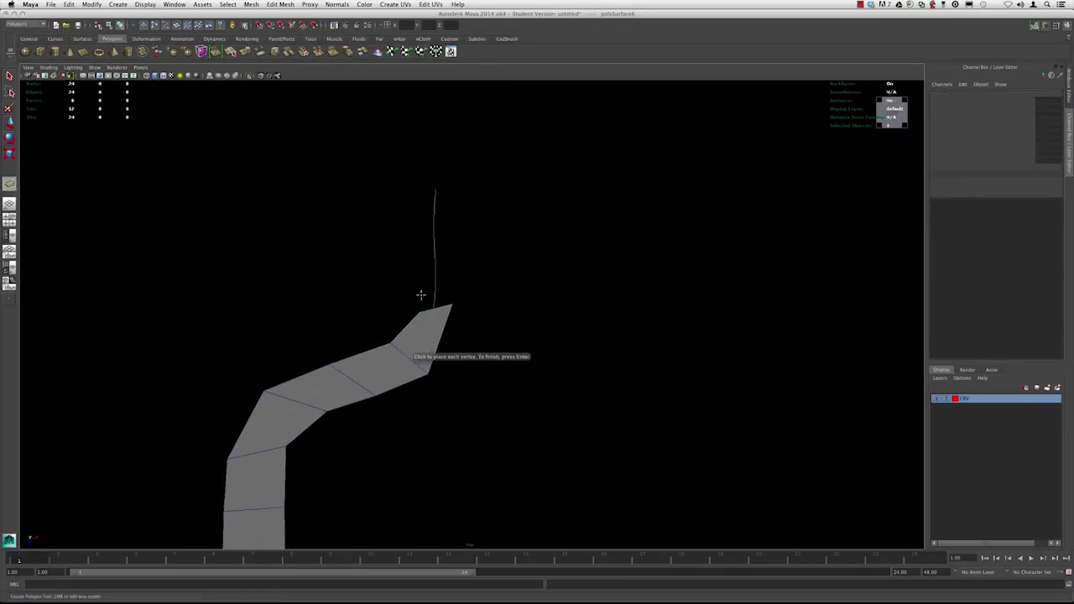
left_click(409, 245)
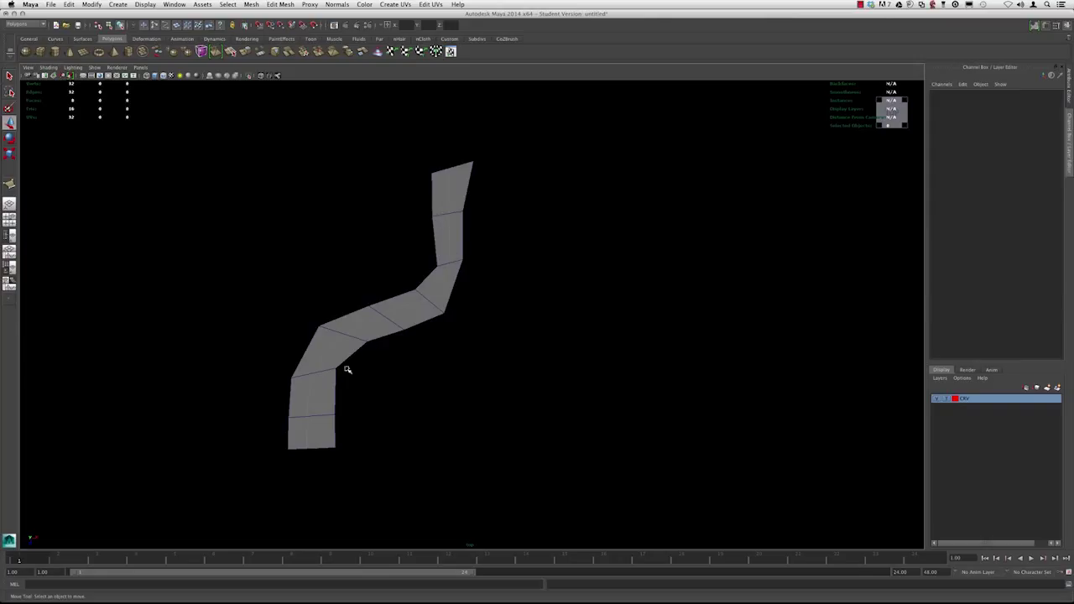
mouse_move(450, 176)
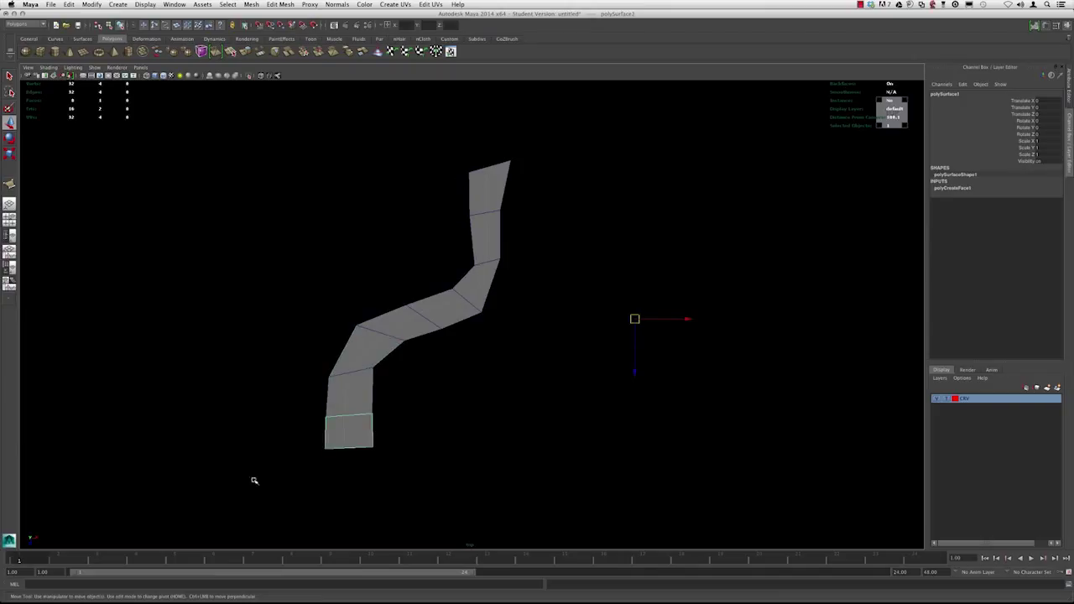
mouse_move(457, 332)
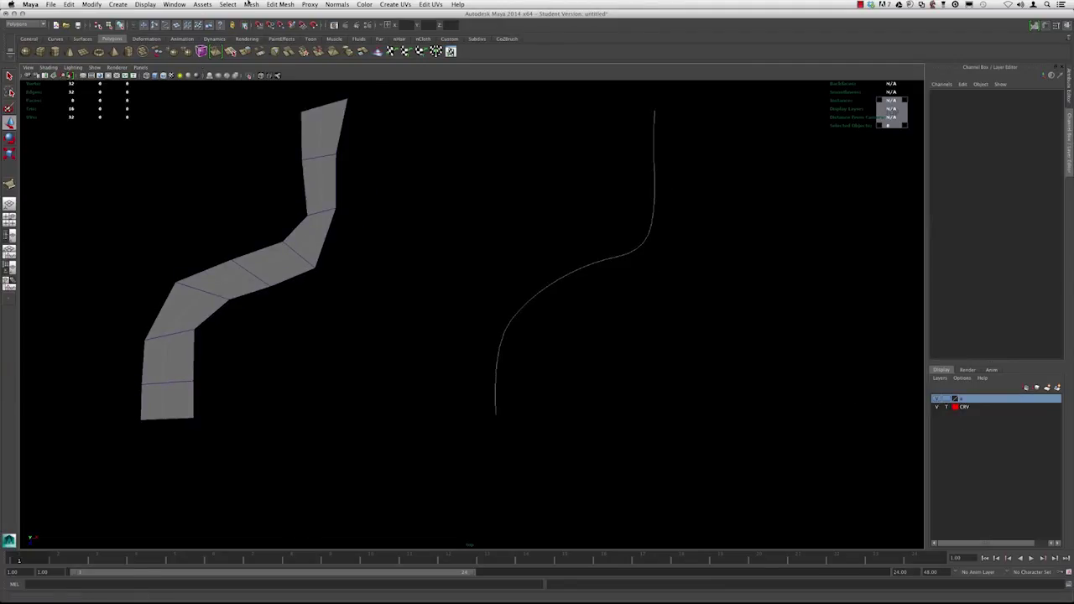
- Create a starting quad at the second curve's base and activate Append to Polygon on it
left_click(251, 3)
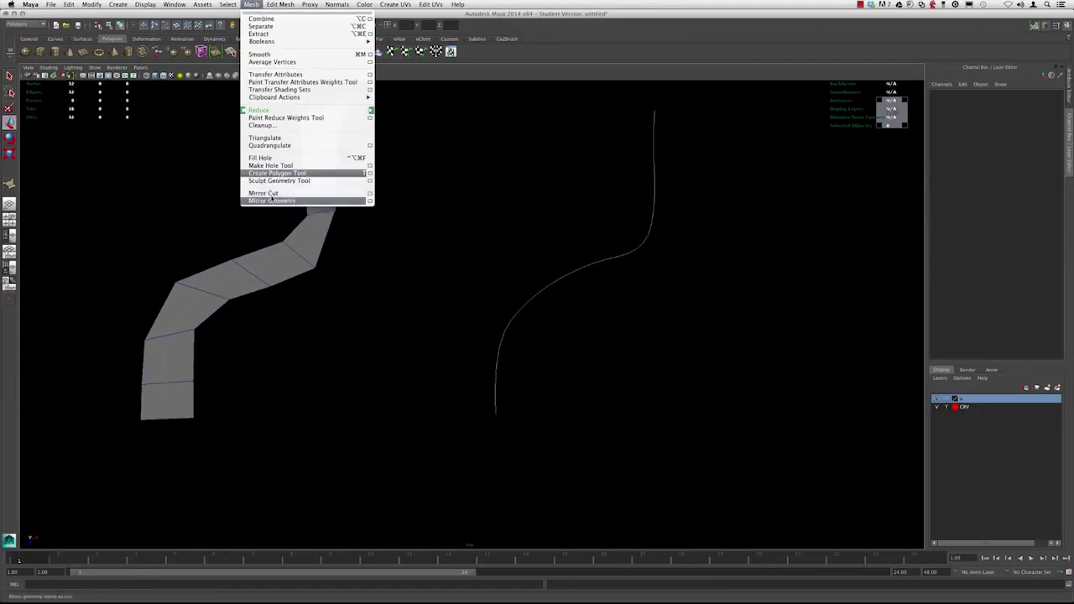
left_click(277, 172)
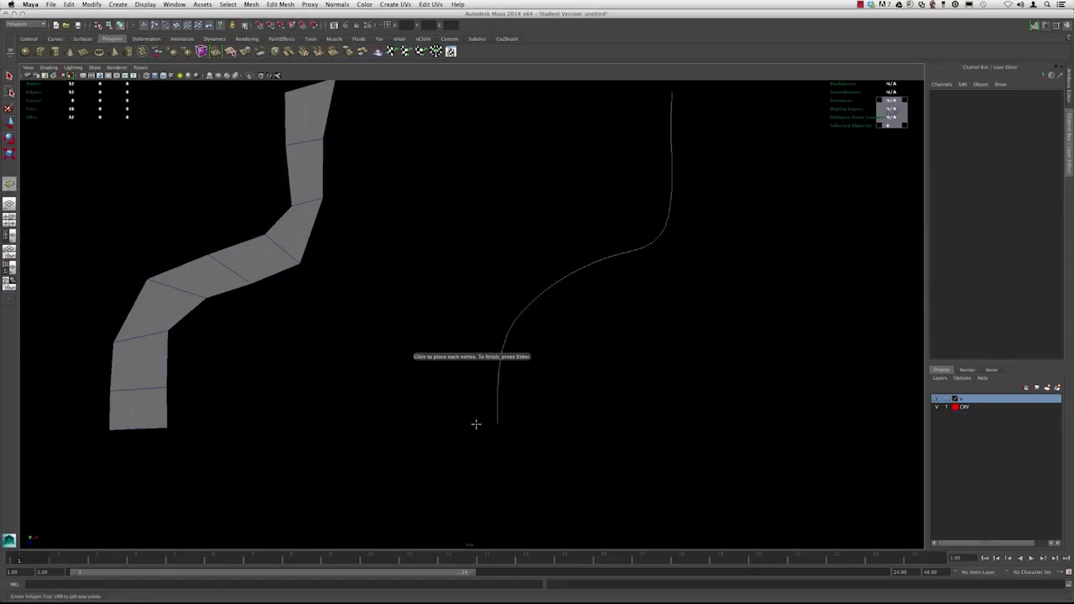
left_click(480, 460)
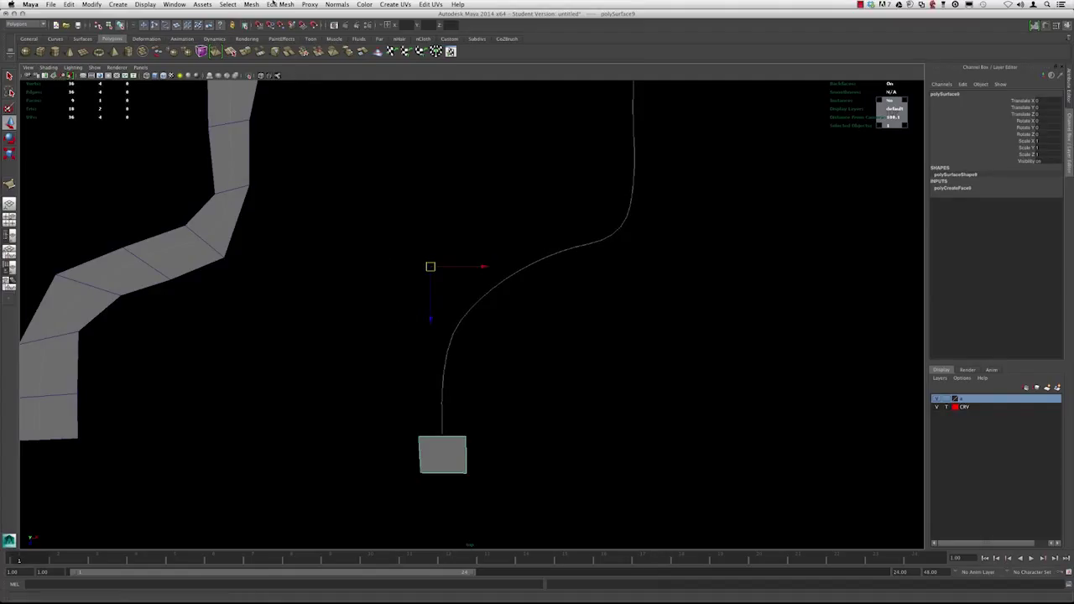
left_click(281, 3)
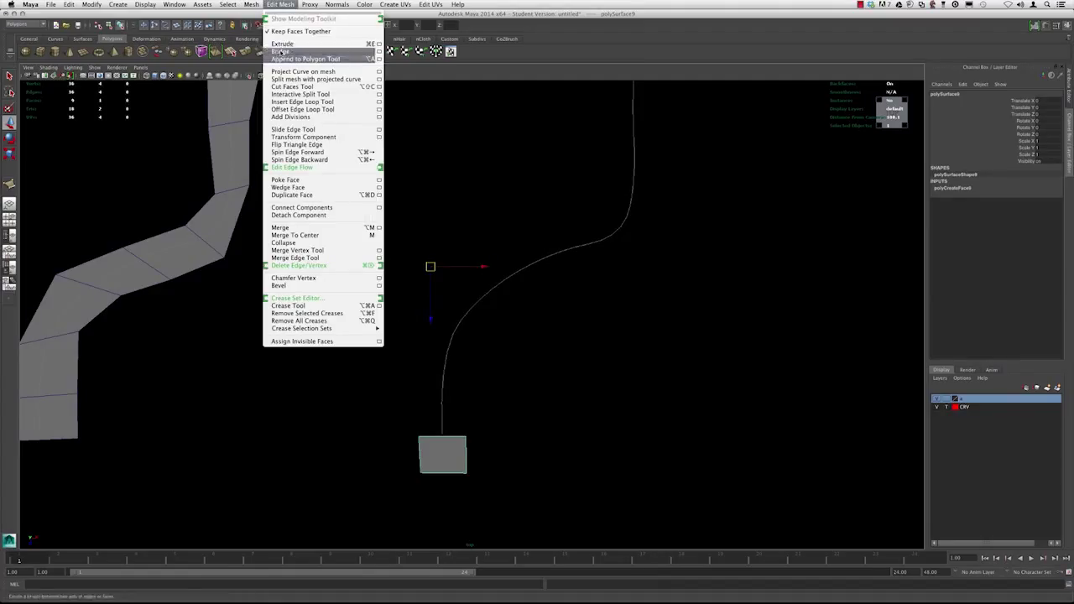
mouse_move(305, 59)
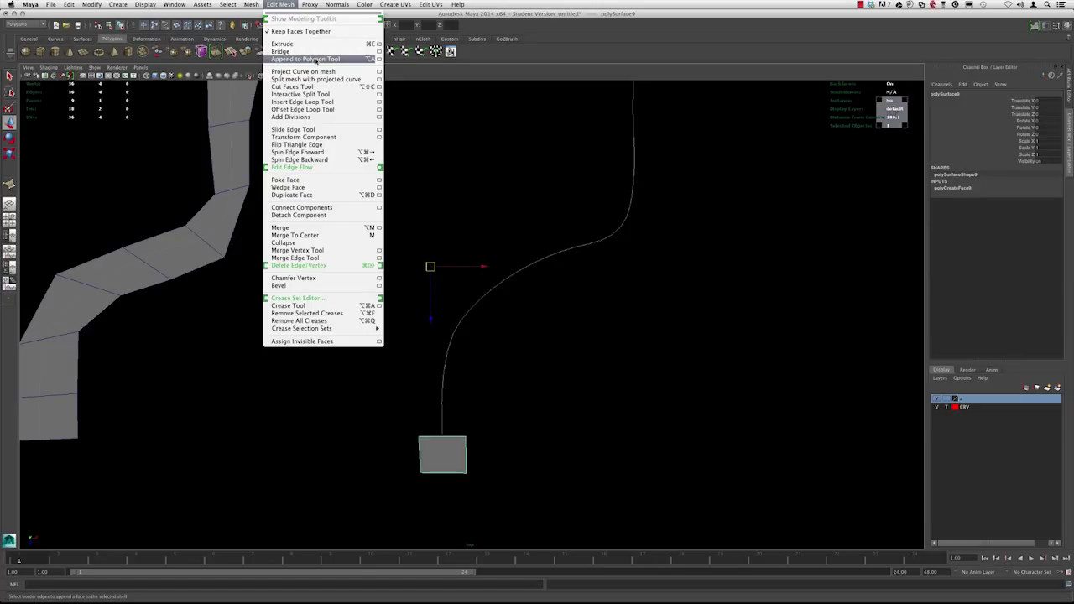
left_click(305, 59)
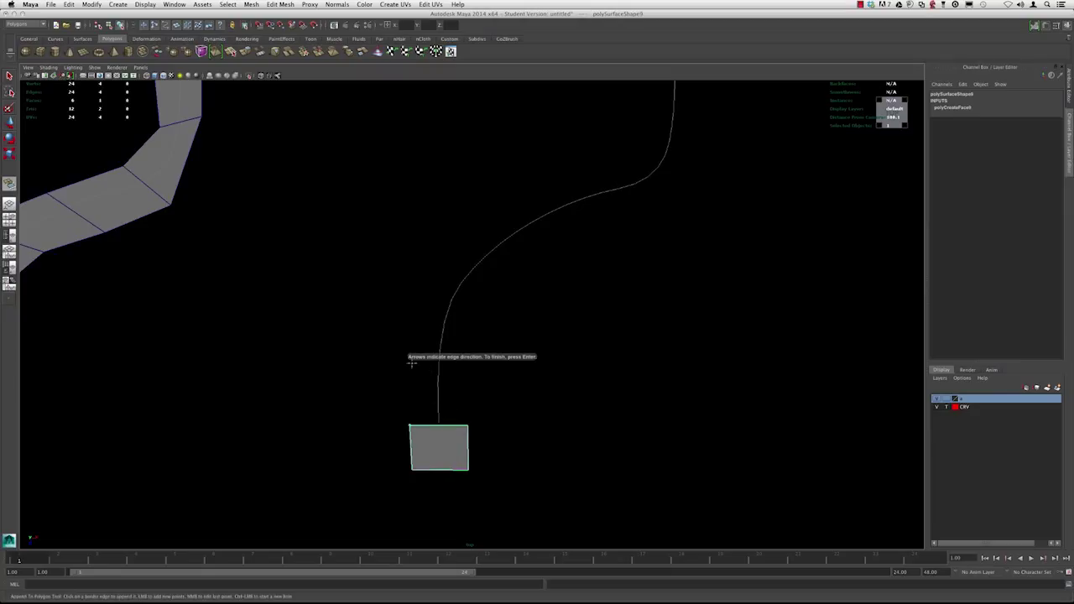
- Append quad faces from the starting edge upward along the second curve
left_click(445, 361)
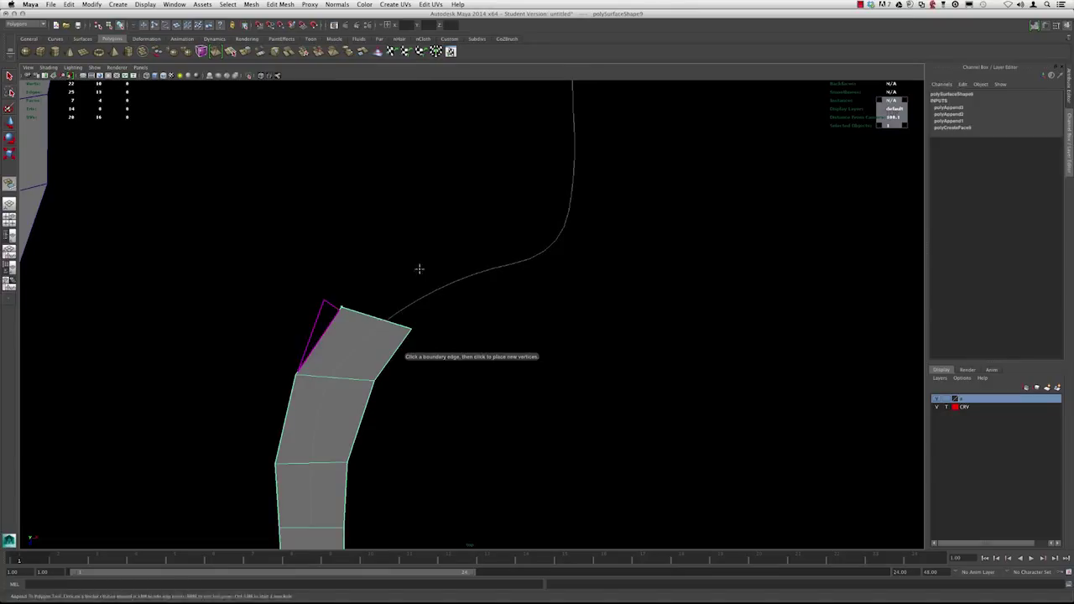
left_click(450, 282)
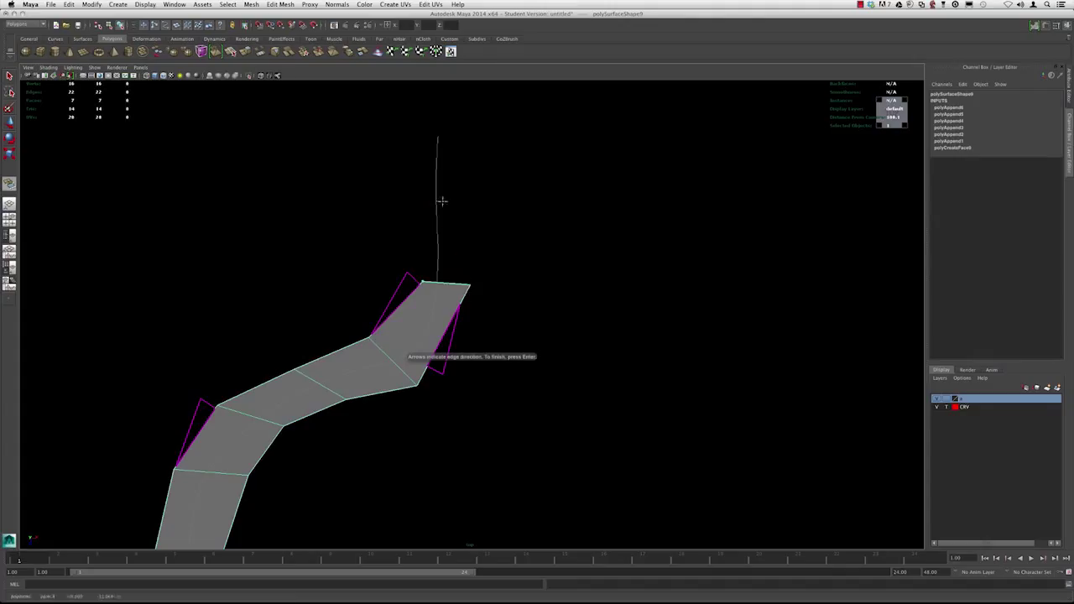
left_click(443, 201)
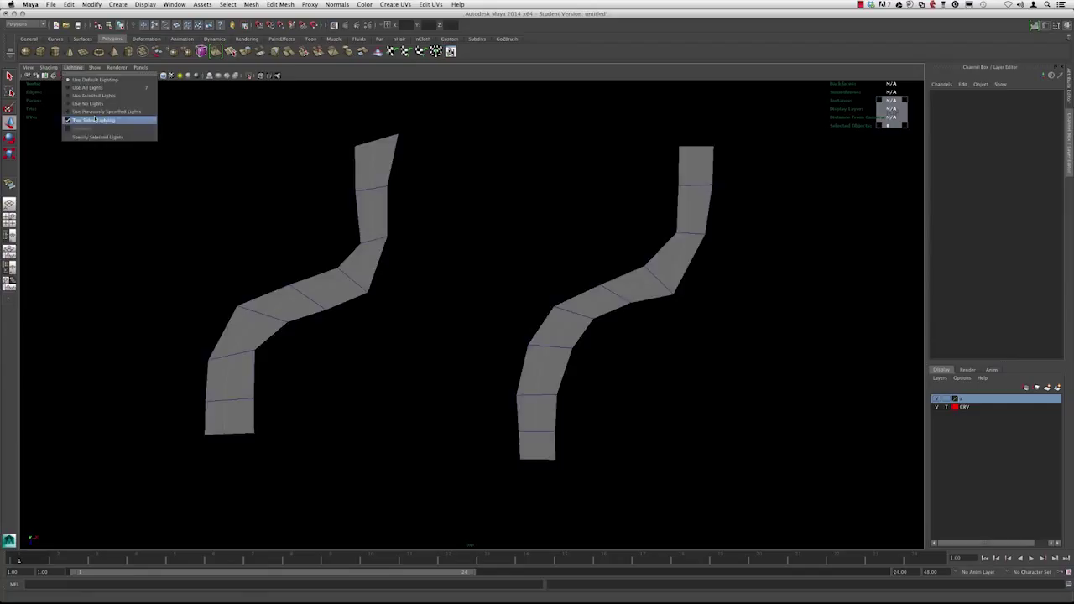
left_click(92, 120)
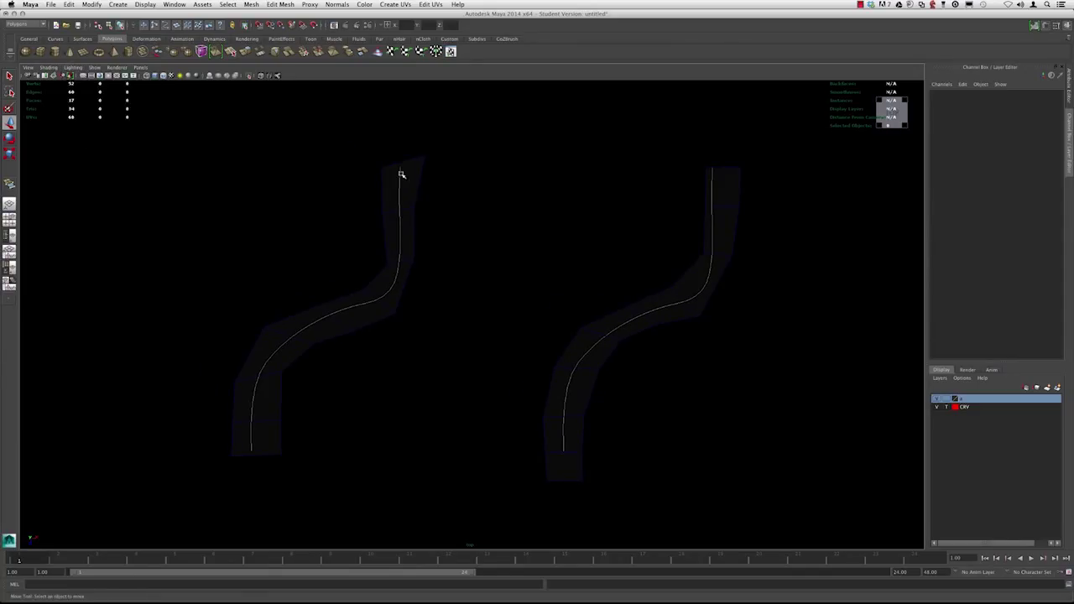
- In shaded view, select the right strip and reverse its face normals
key("space")
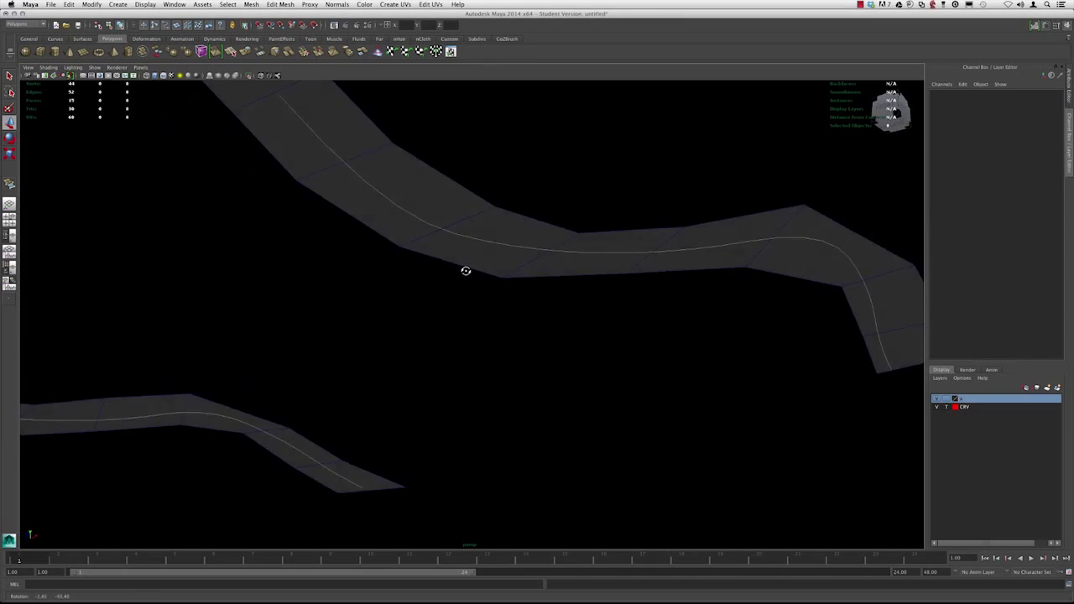
left_click_drag(467, 271, 500, 326)
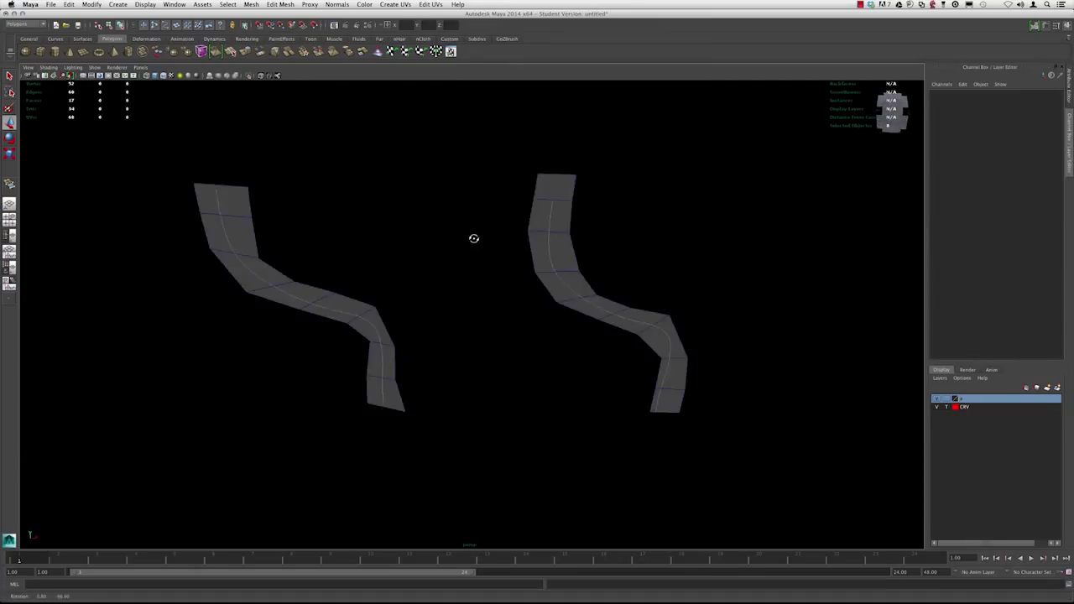
left_click(588, 311)
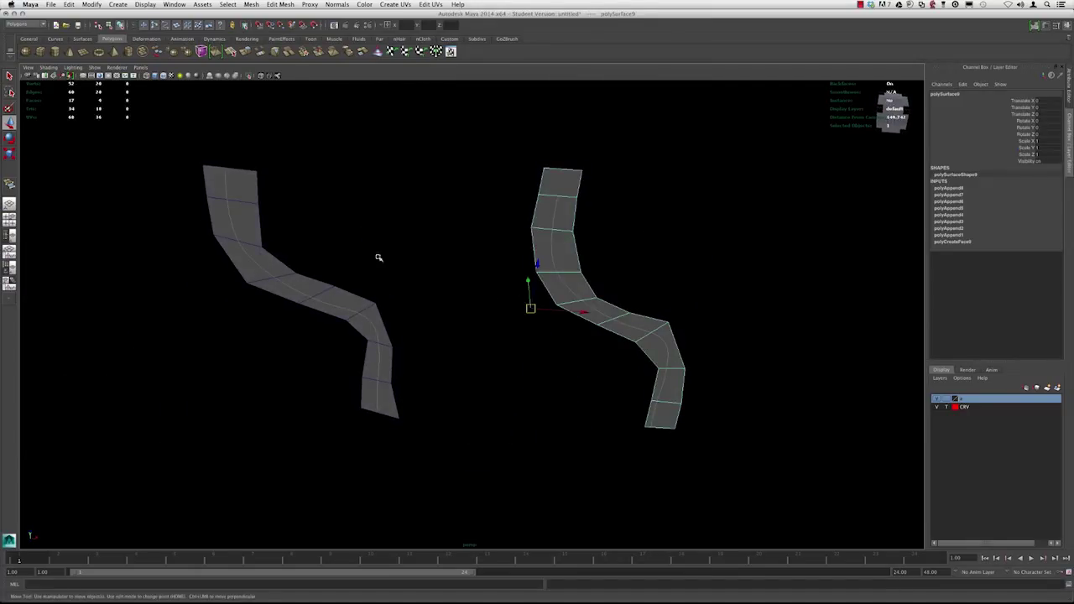
left_click(337, 4)
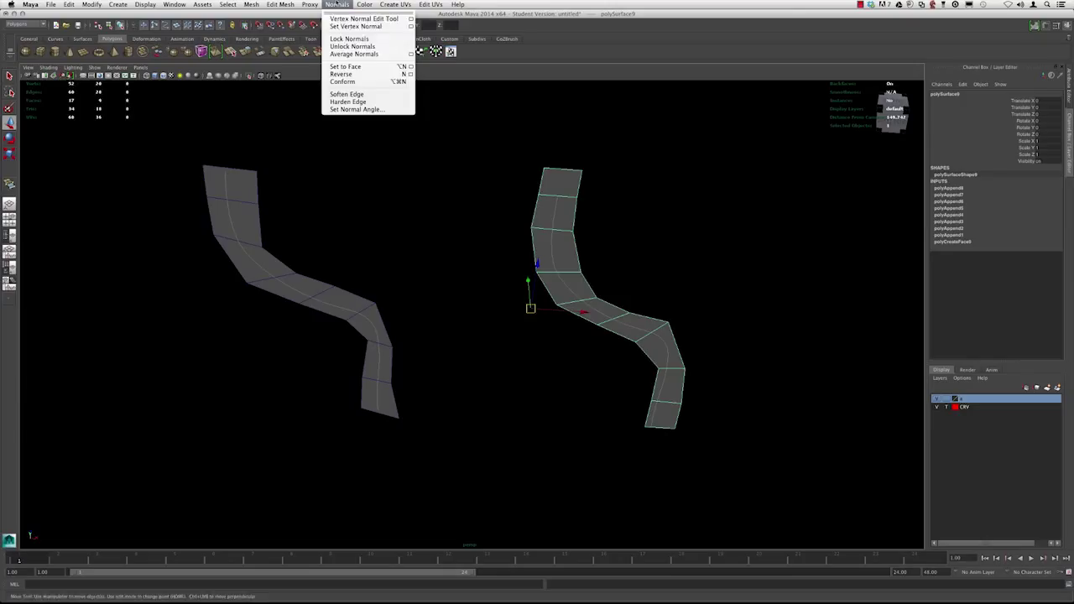
left_click(341, 74)
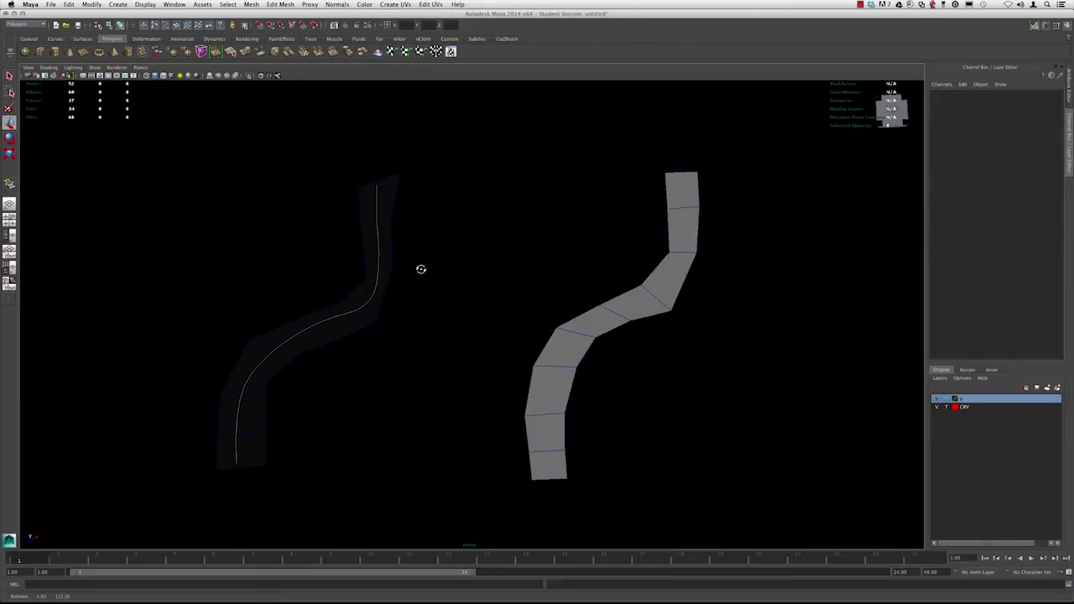
- Combine the left strip's faces into one mesh and merge their overlapping vertices
left_click_drag(450, 165, 205, 462)
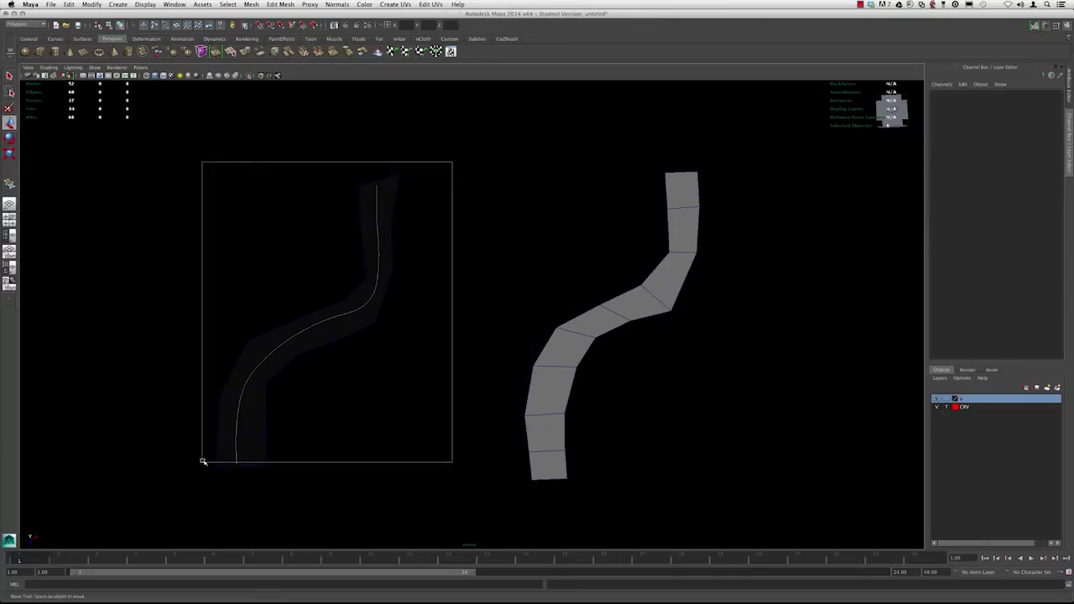
left_click(250, 4)
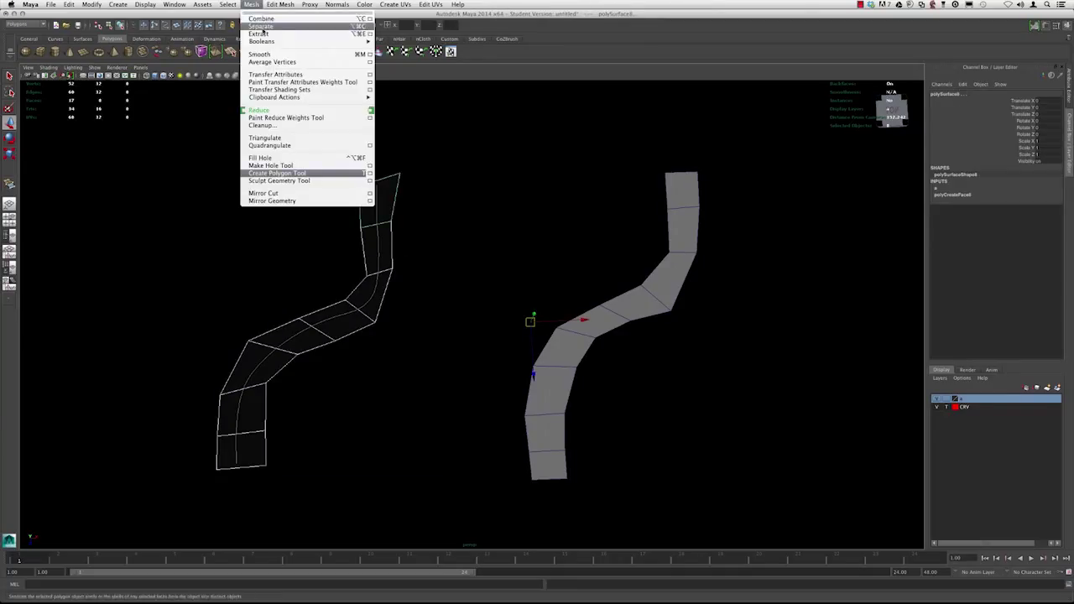
left_click(282, 4)
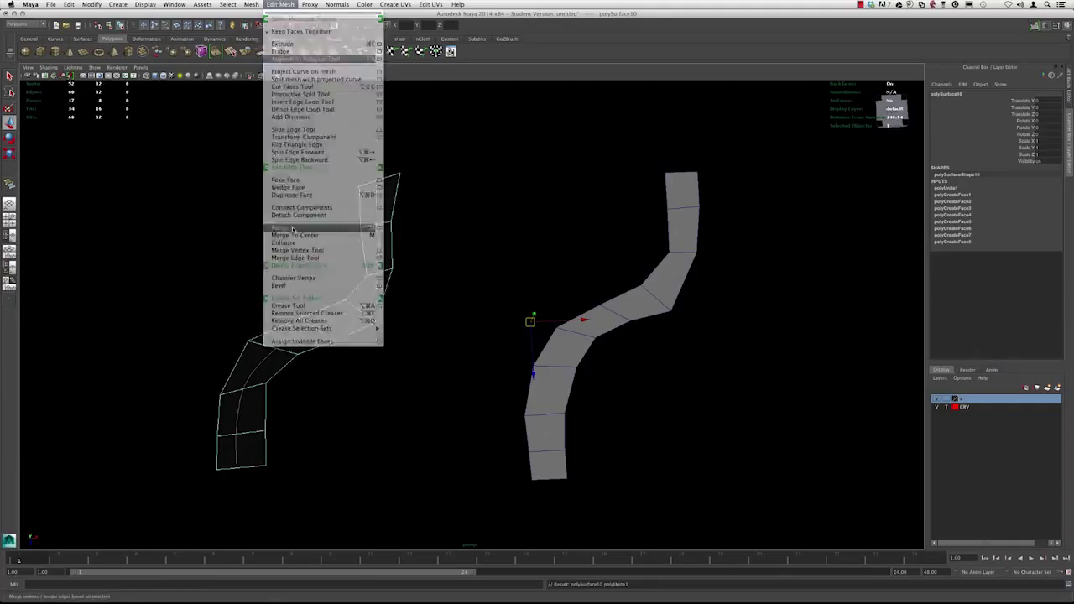
left_click(335, 3)
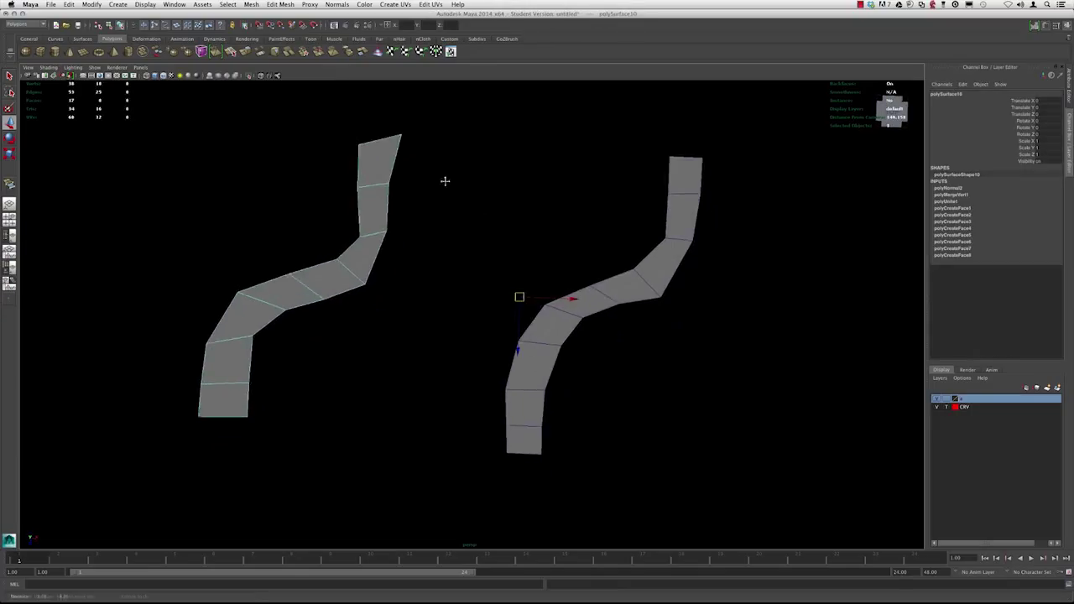
key("space")
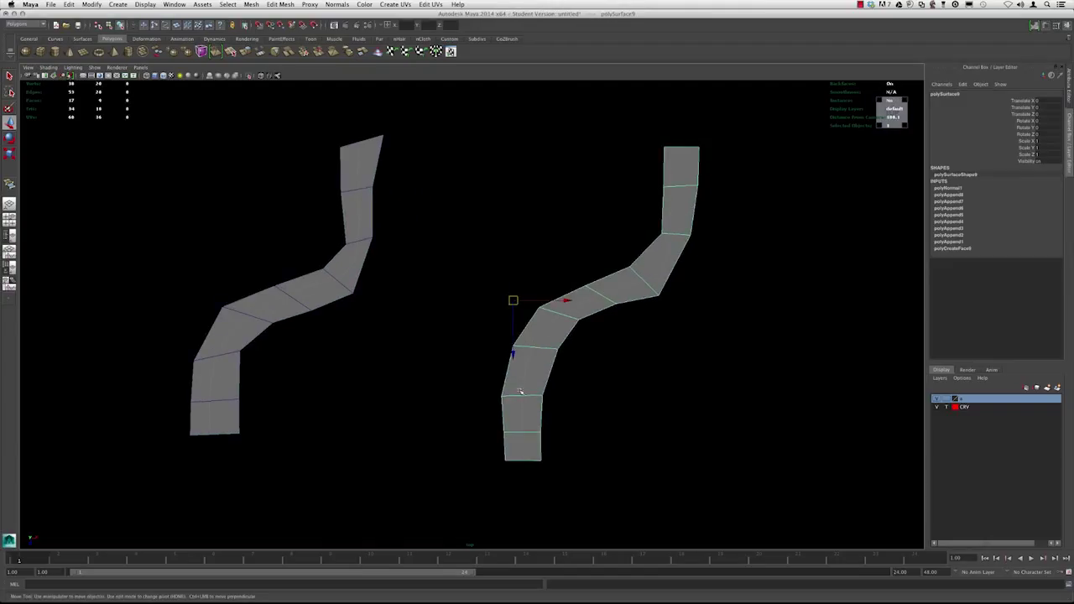
mouse_move(589, 396)
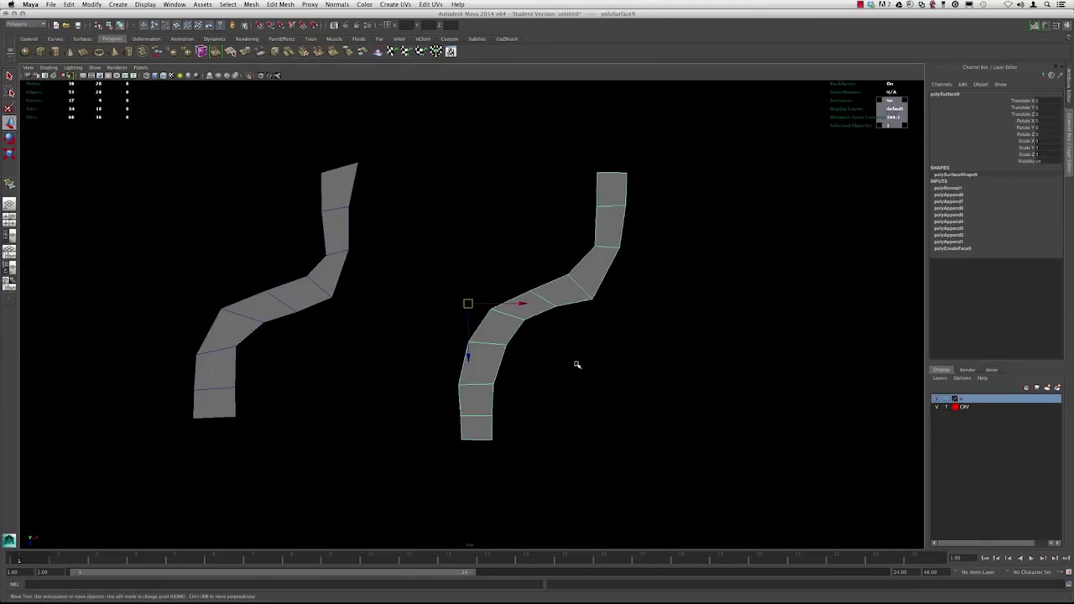
left_click(682, 386)
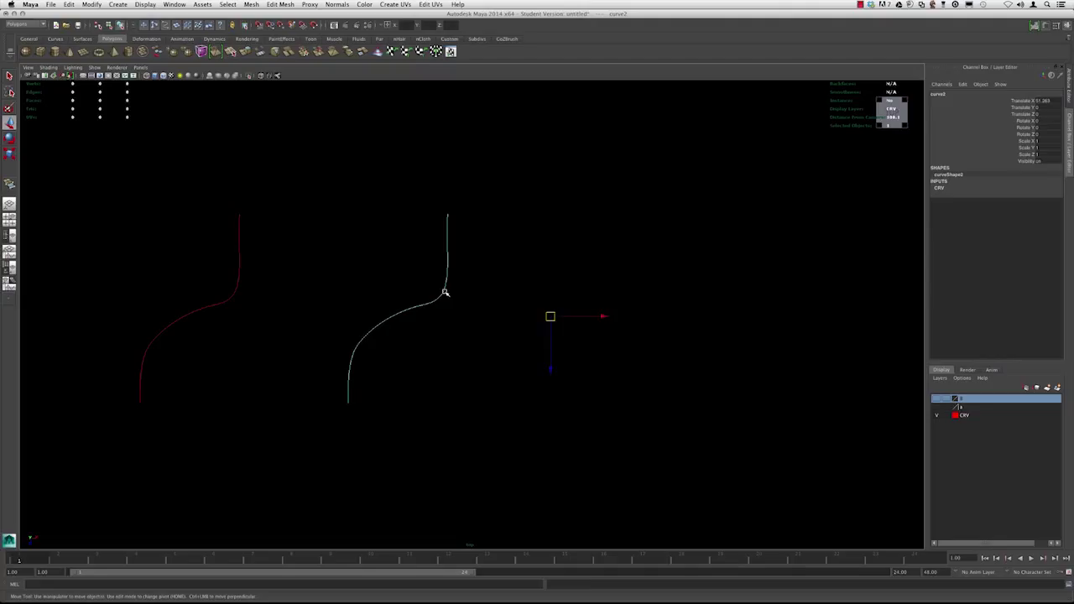
- Pan to the third guide curve and start a new quad at its base
left_click_drag(551, 316, 742, 315)
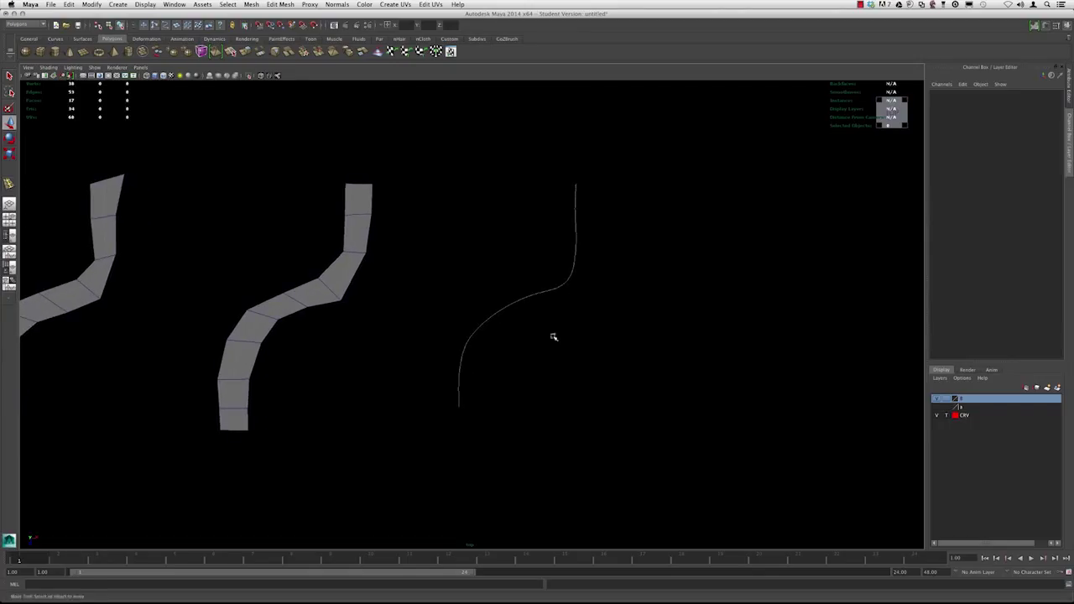
left_click(252, 5)
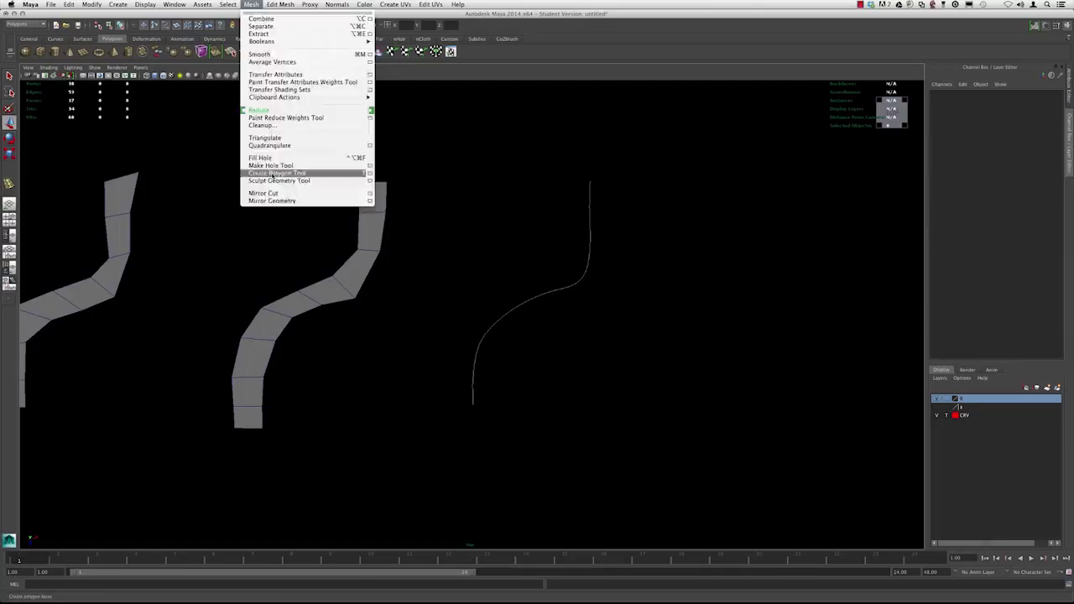
left_click(278, 173)
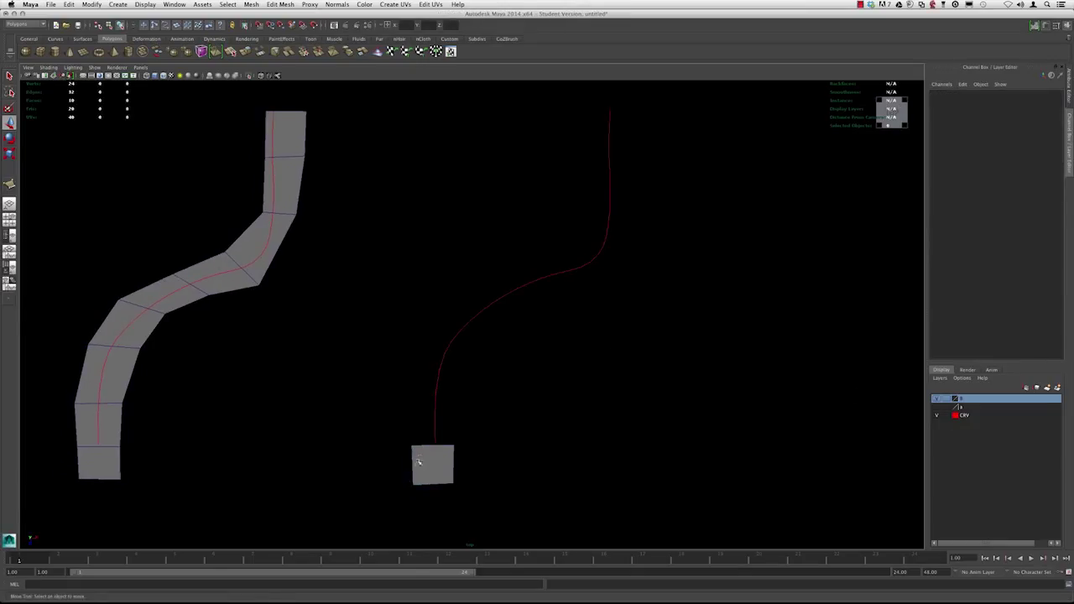
- Extrude the square's edge along the selected third guide curve
left_click(433, 467)
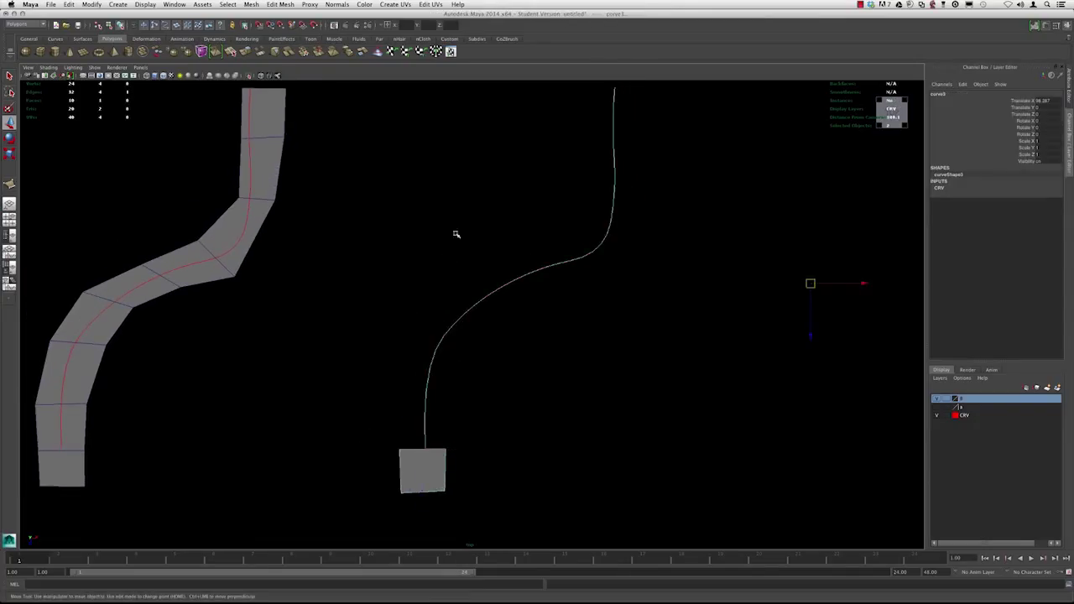
left_click(281, 4)
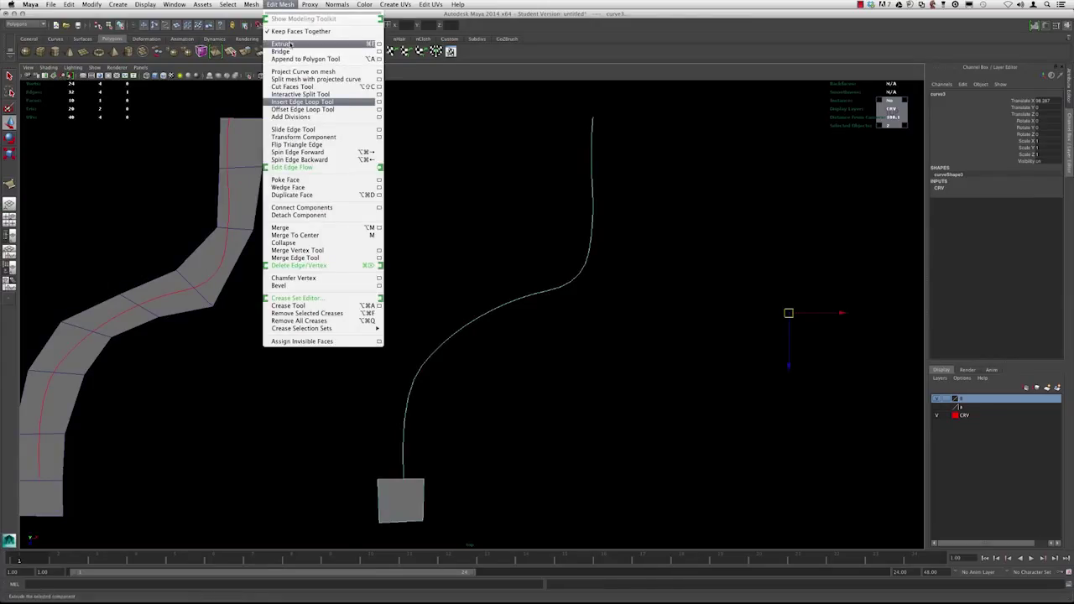
left_click(282, 44)
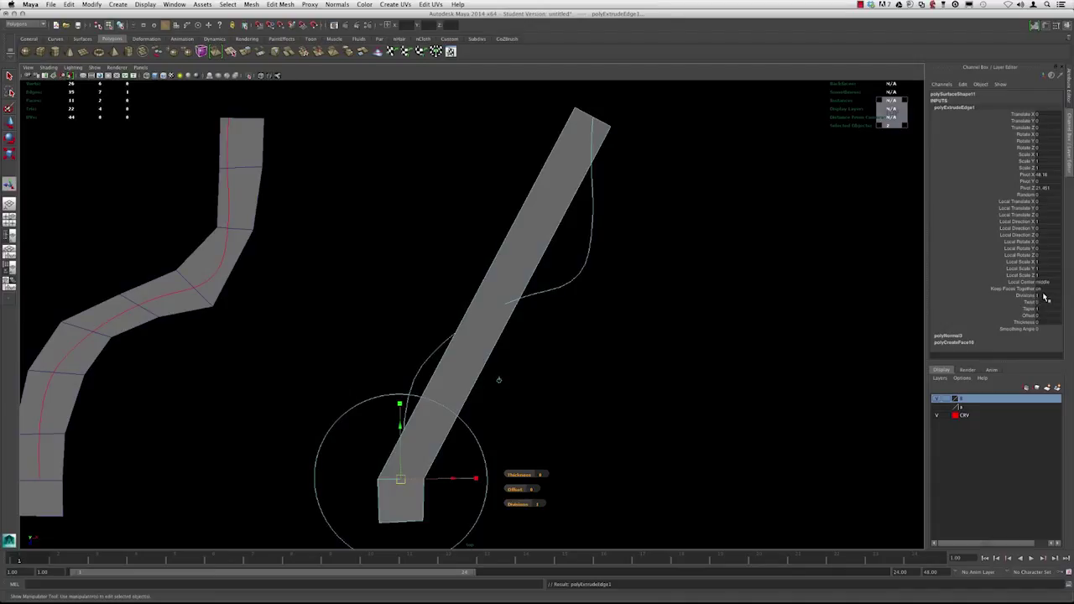
- Raise the polyExtrudeEdge Divisions so the strip bends along the S curve
left_click(1007, 296)
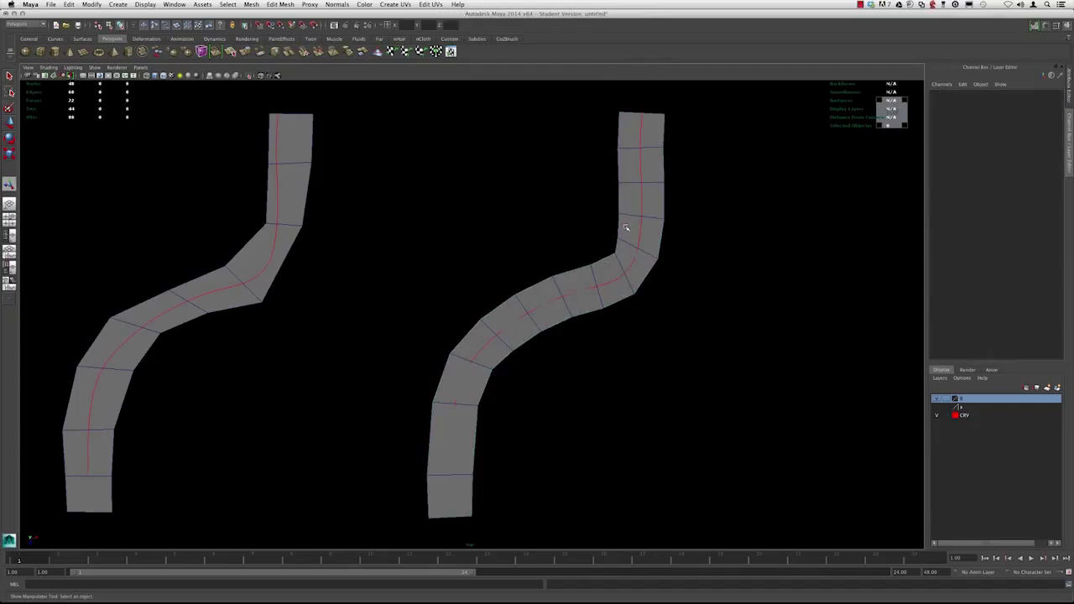
mouse_move(486, 386)
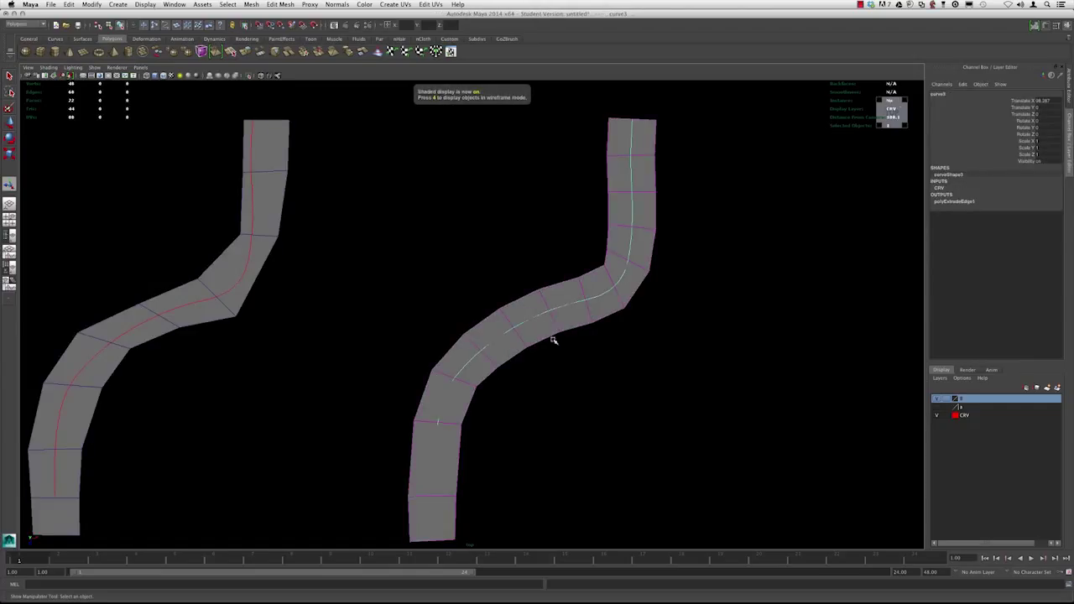
mouse_move(507, 275)
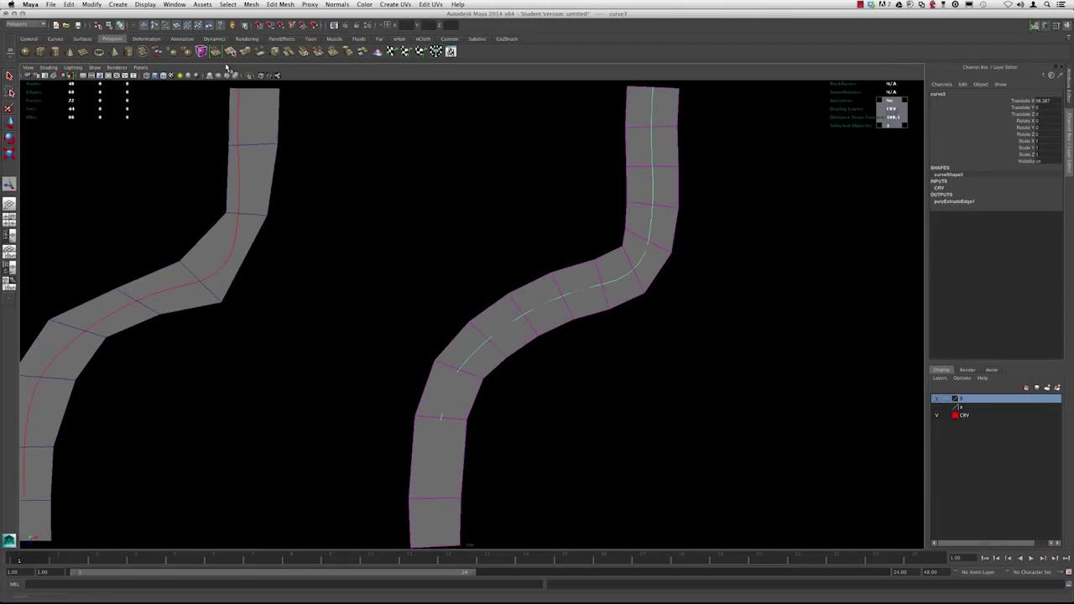
left_click(68, 5)
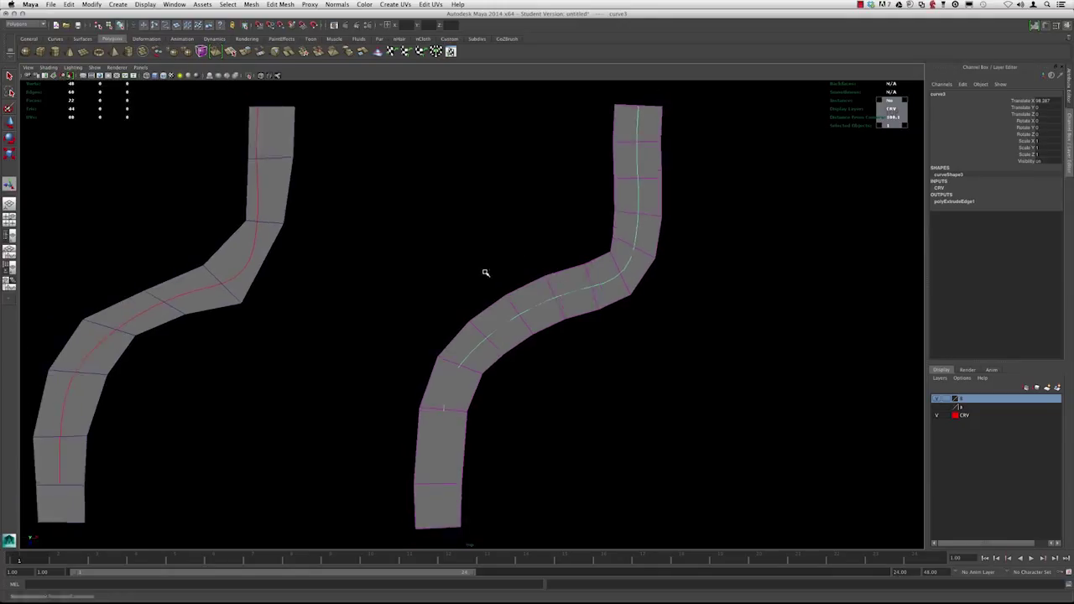
left_click(69, 3)
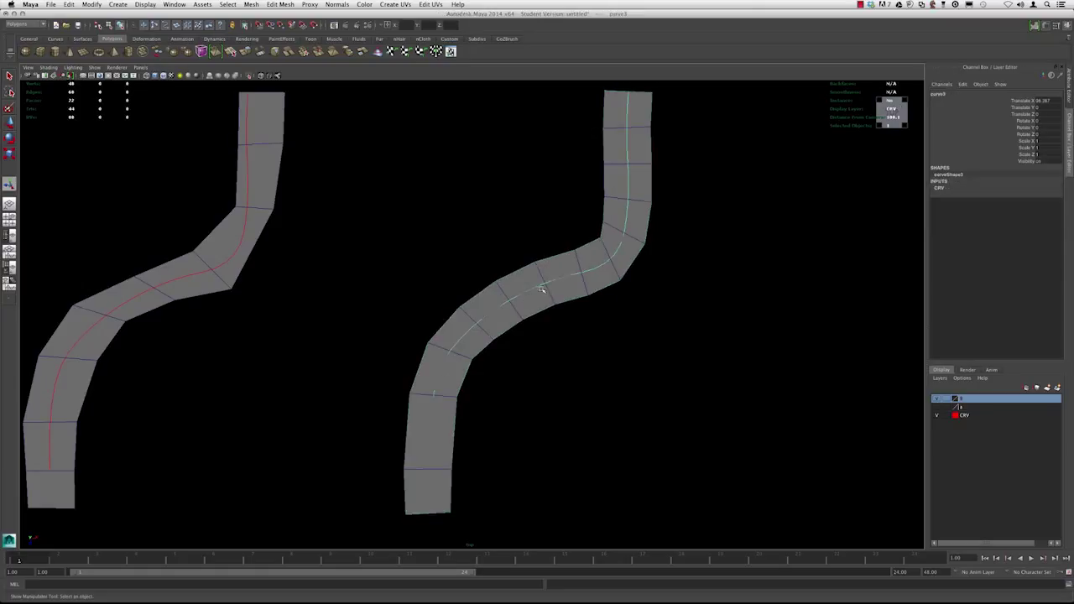
mouse_move(718, 283)
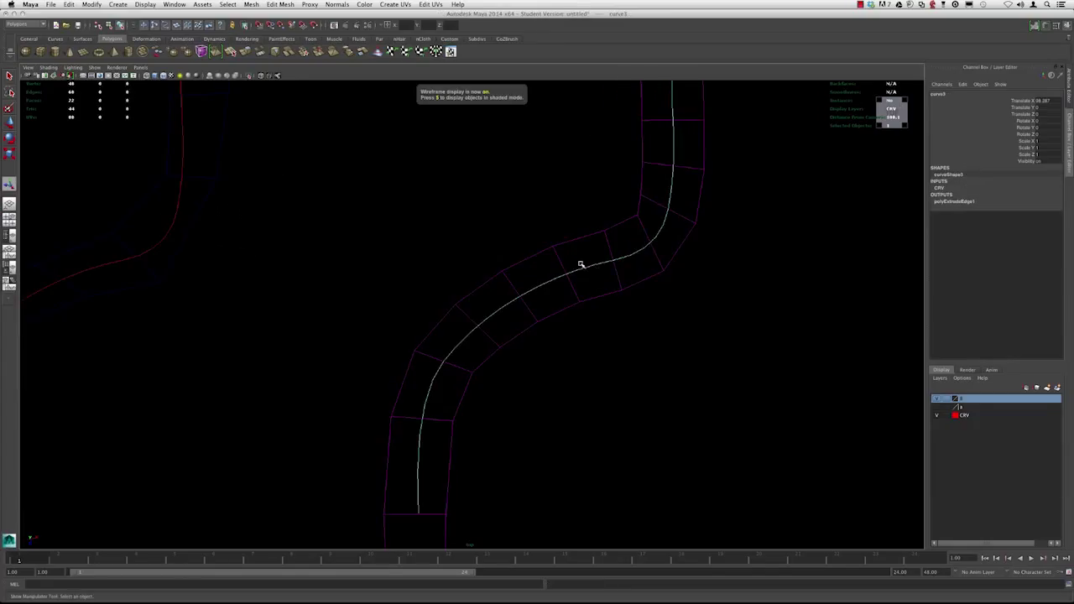
- Move a control vertex of the third guide curve so the extruded strip's bend follows
right_click(581, 265)
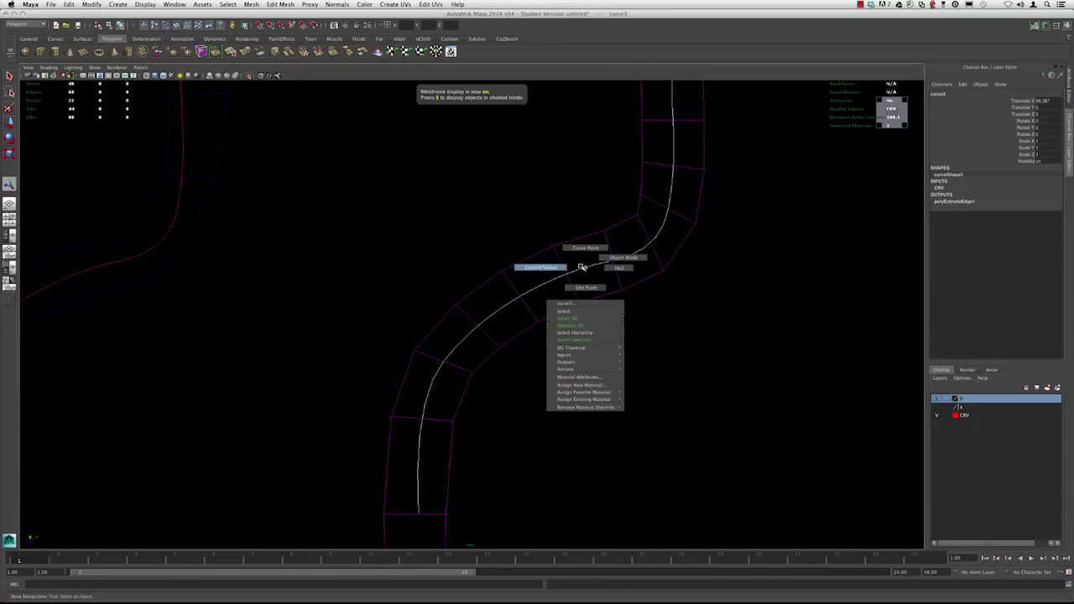
left_click(564, 310)
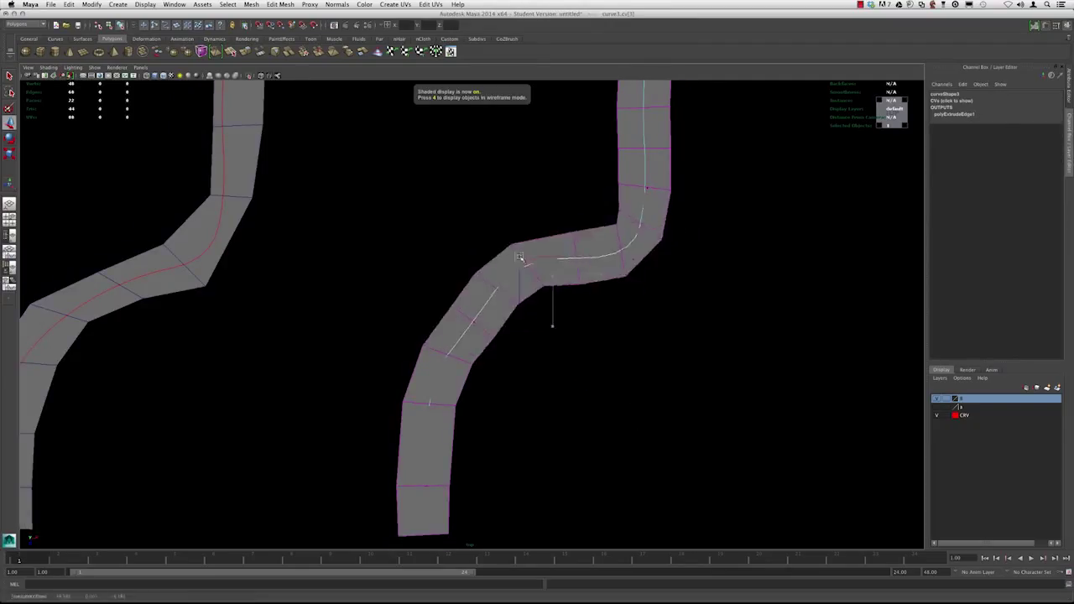
left_click_drag(520, 255, 490, 222)
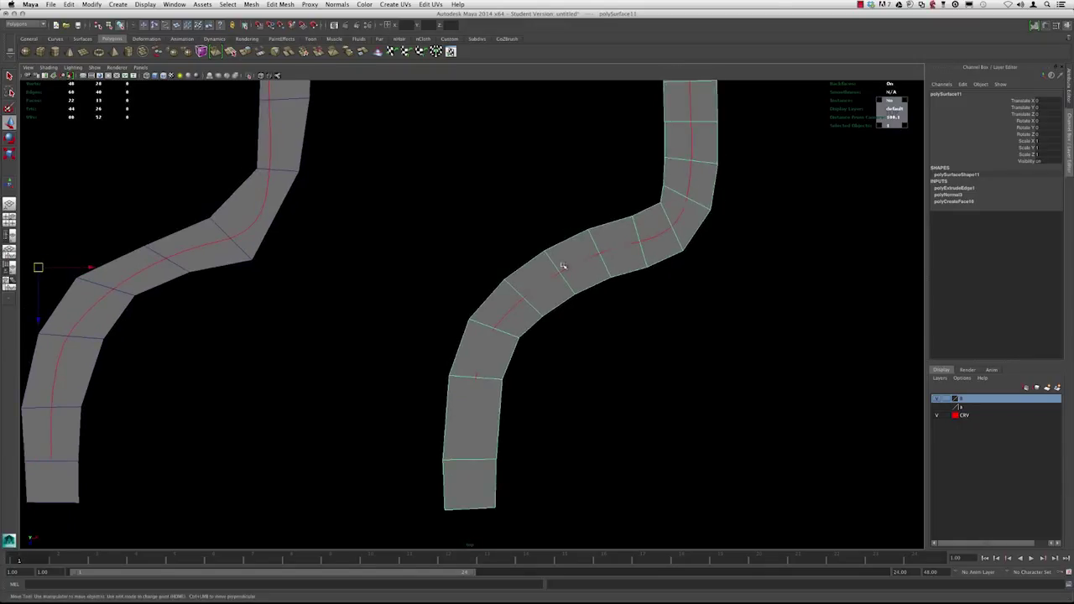
mouse_move(620, 299)
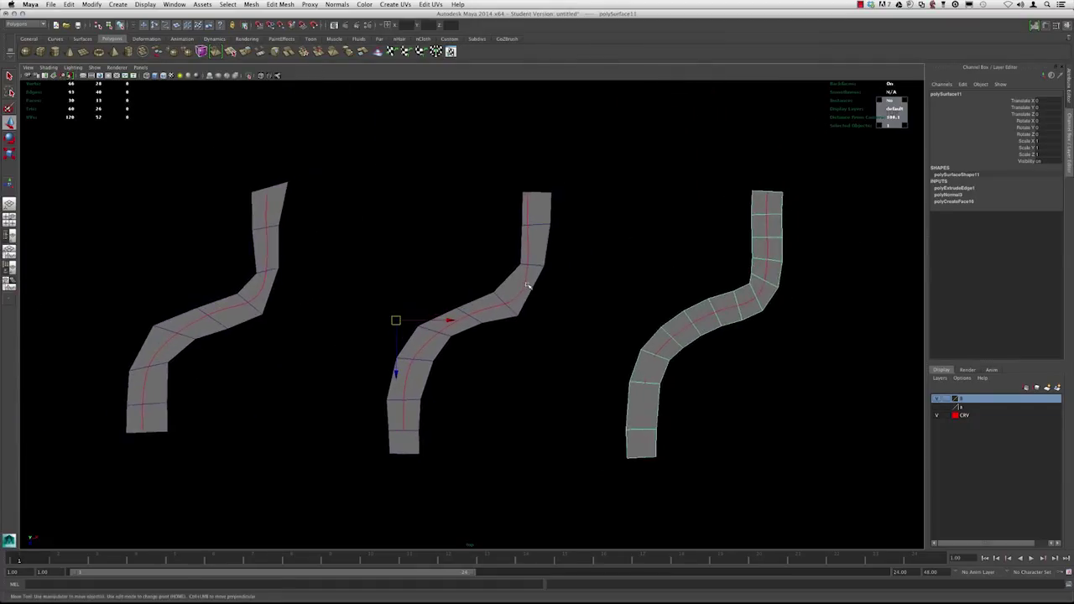
mouse_move(354, 178)
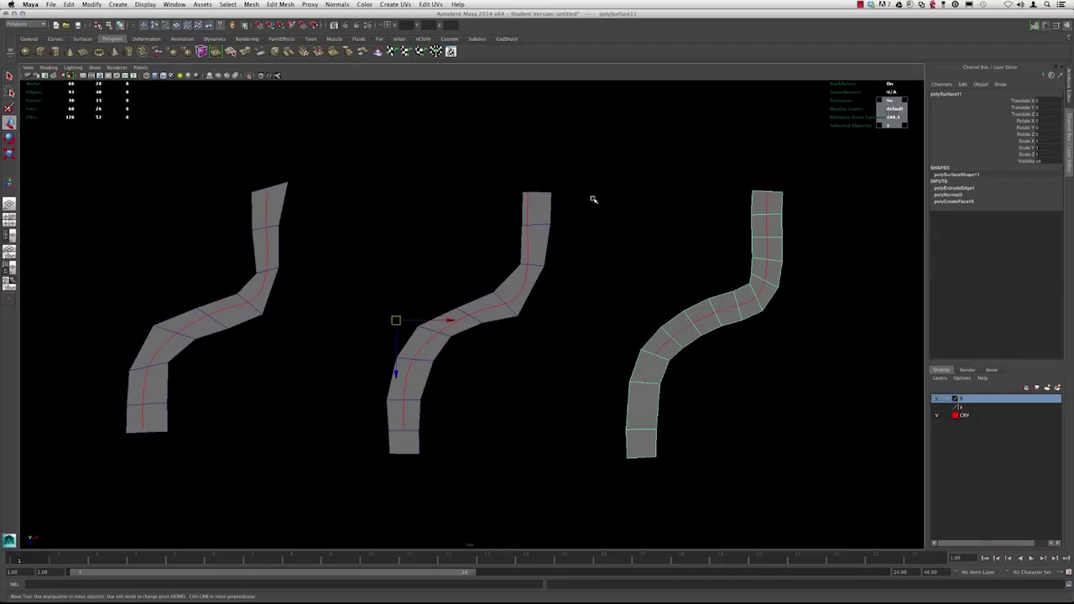
- Bring up the Edit Mesh menu with the middle strip selected
left_click(279, 4)
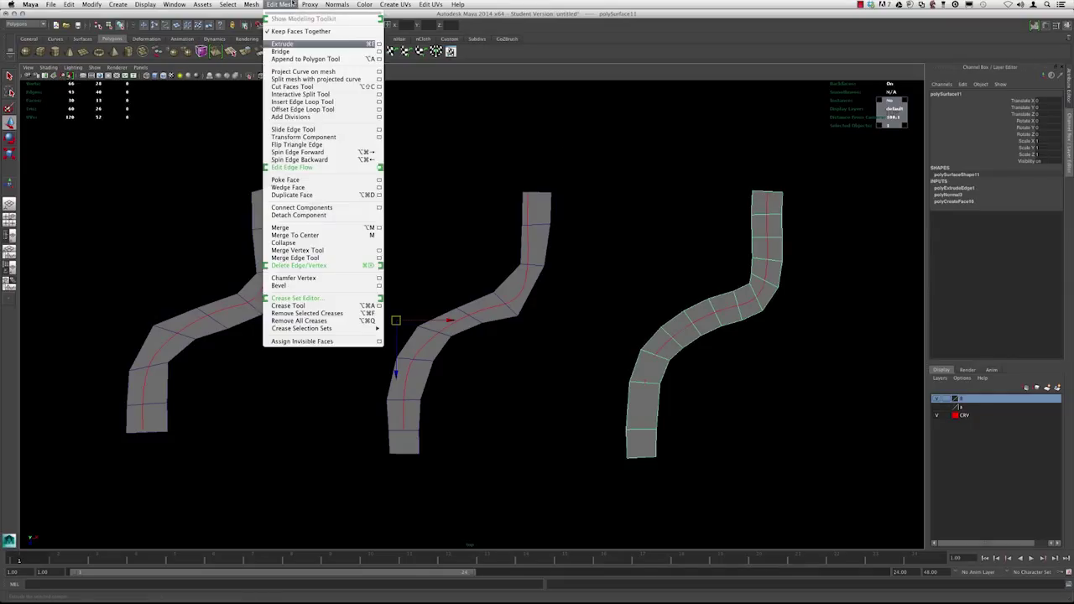